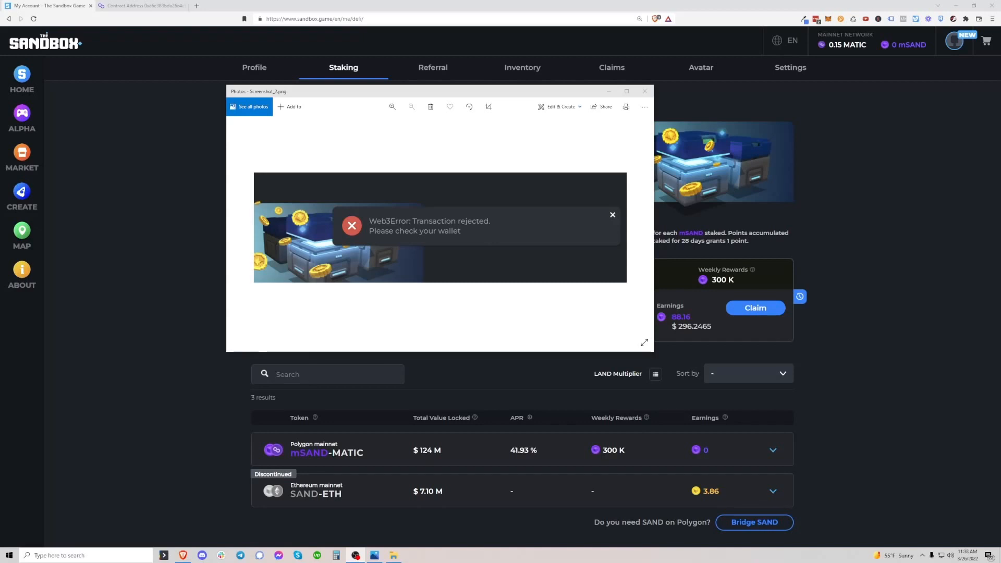
pyautogui.moveTo(173, 244)
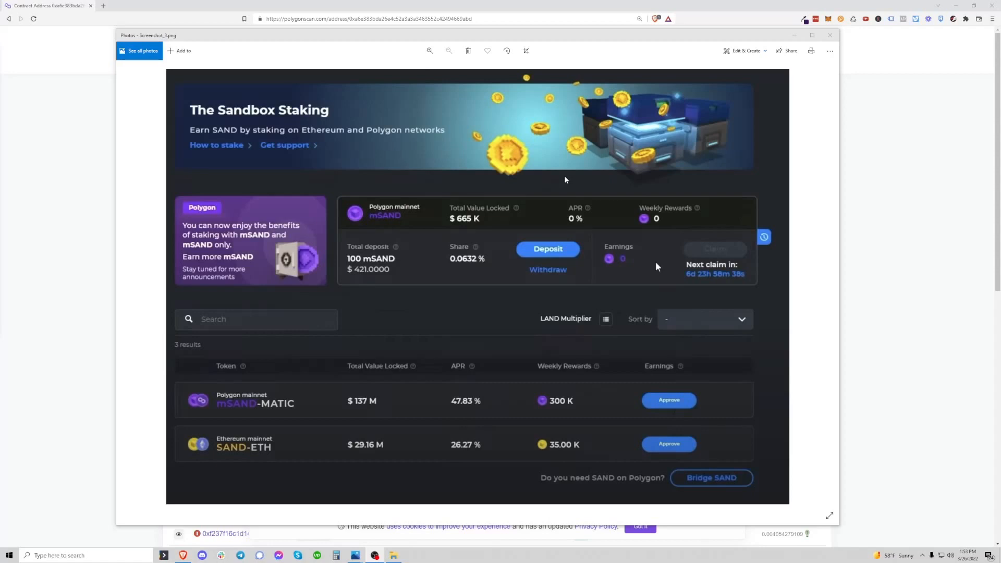
pyautogui.moveTo(565, 256)
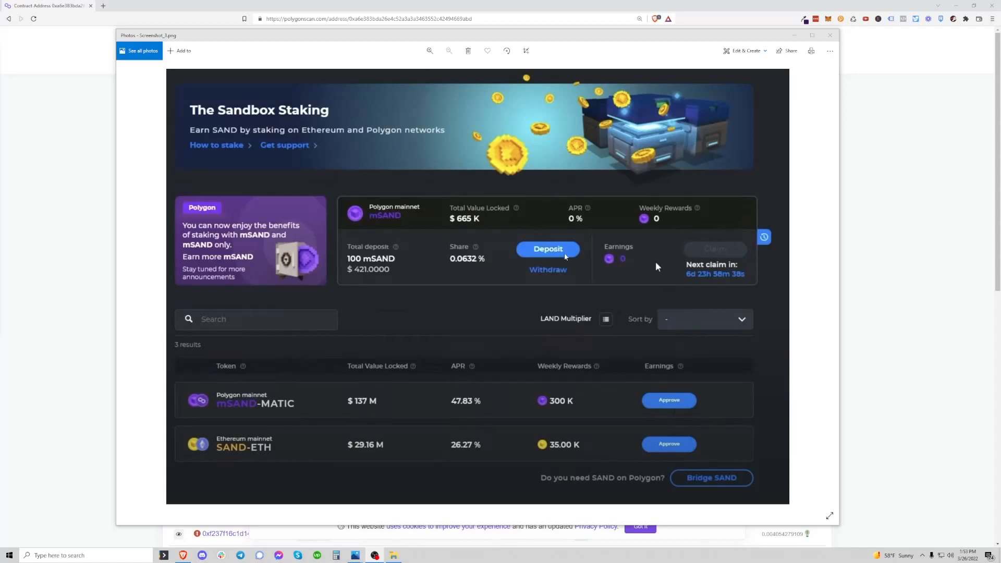
pyautogui.moveTo(701, 254)
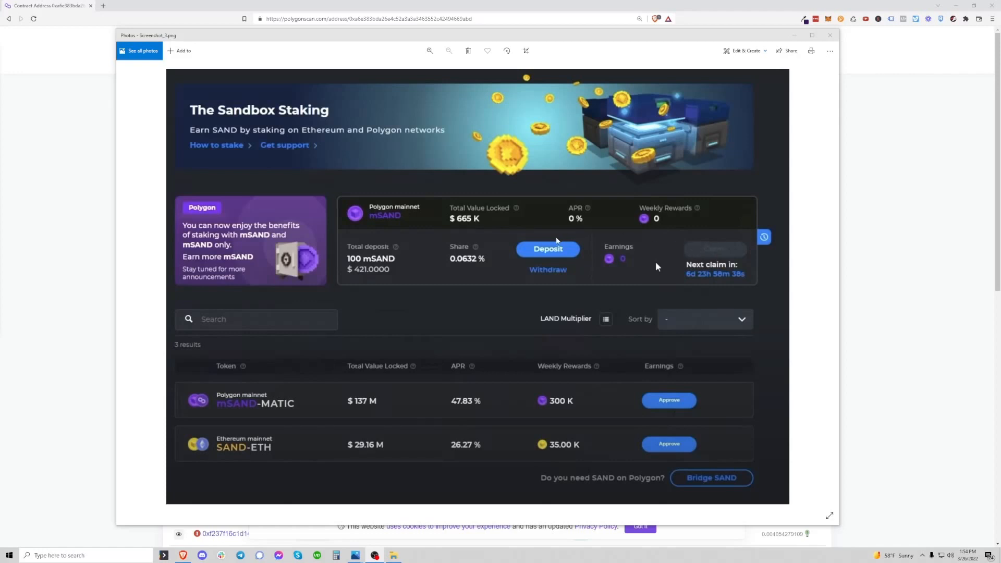
pyautogui.moveTo(549, 234)
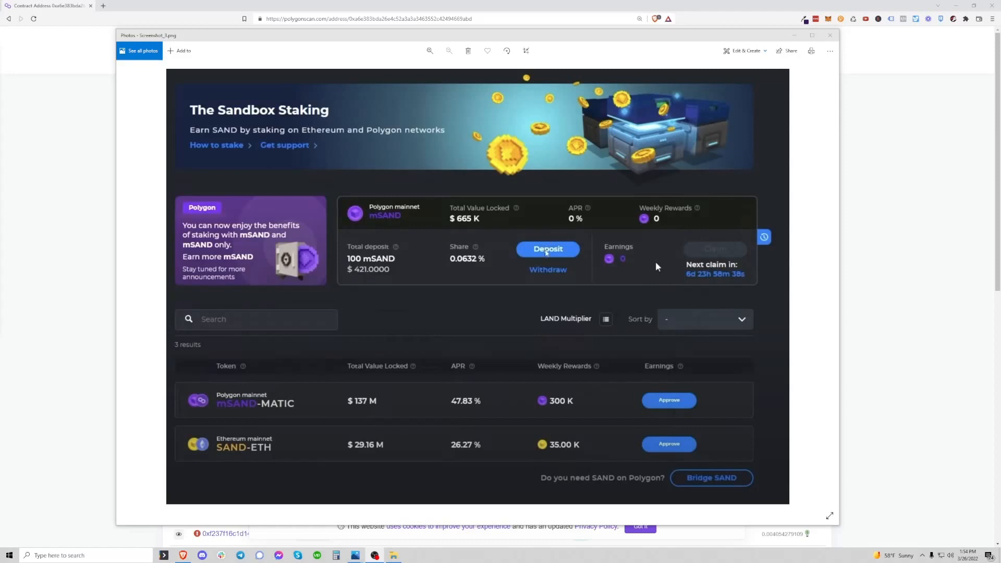
pyautogui.moveTo(30, 266)
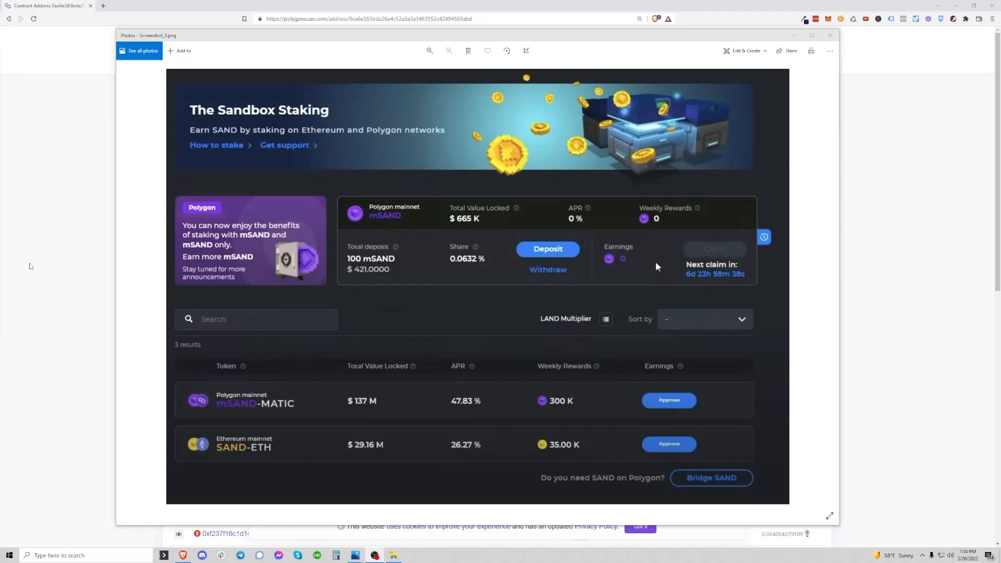
# Step: Close the staking screenshot and return to the staking contract's transactions page
pyautogui.click(829, 35)
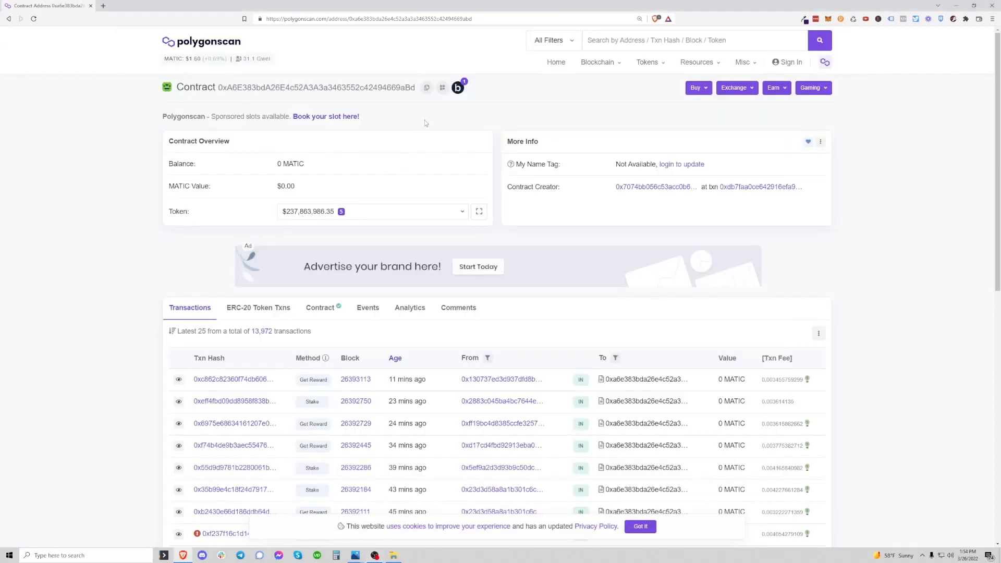
pyautogui.moveTo(412, 58)
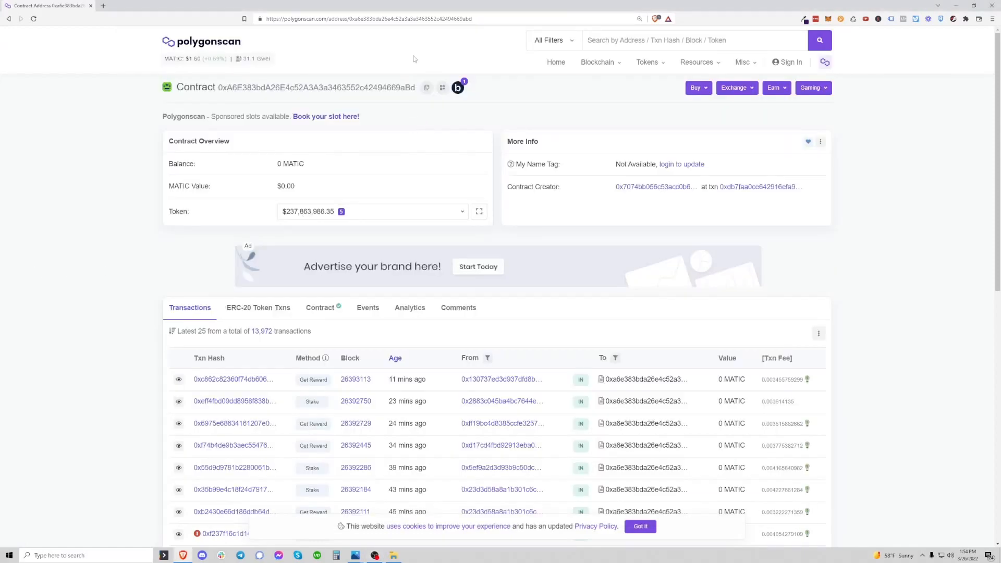
pyautogui.moveTo(463, 27)
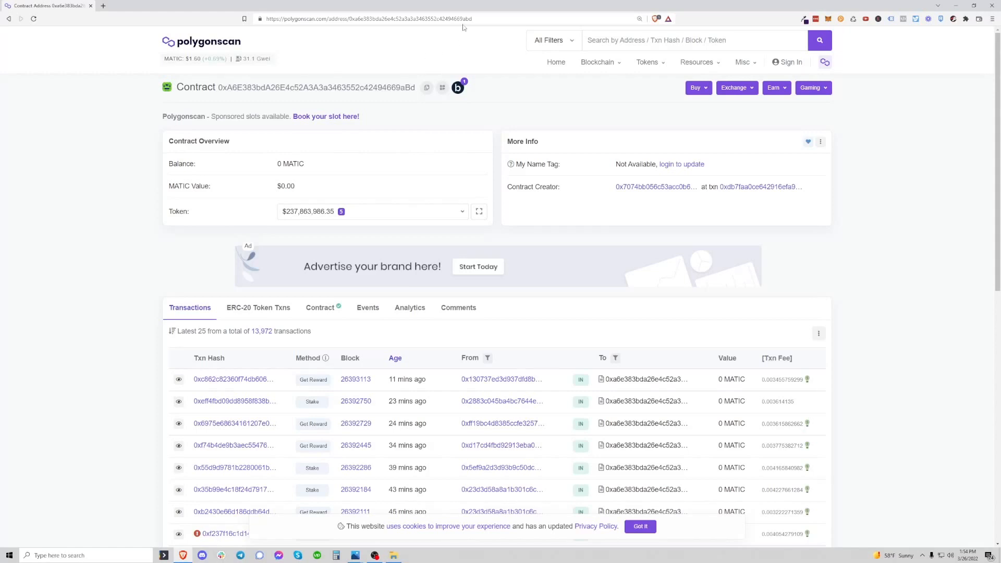
pyautogui.moveTo(390, 98)
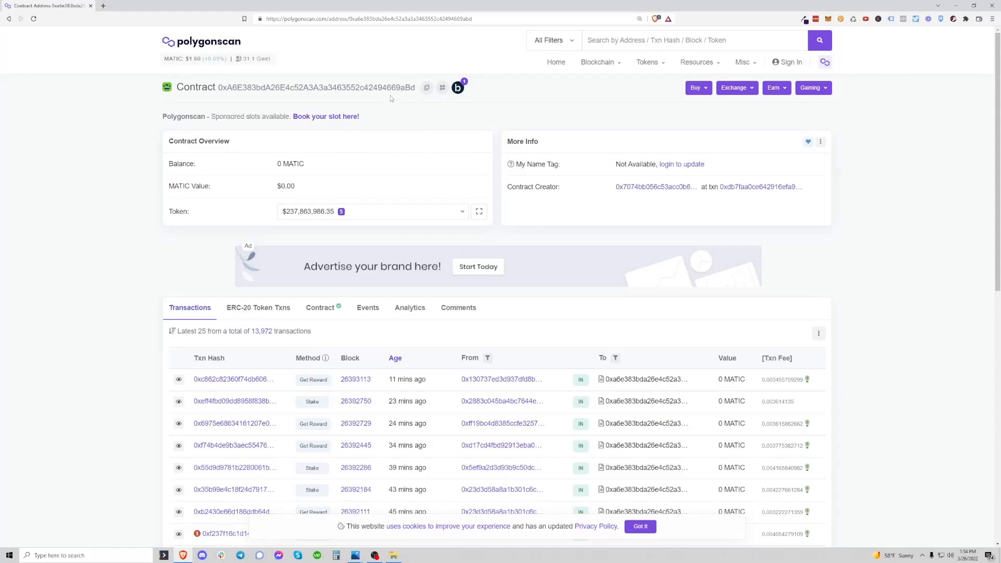
pyautogui.doubleClick(405, 86)
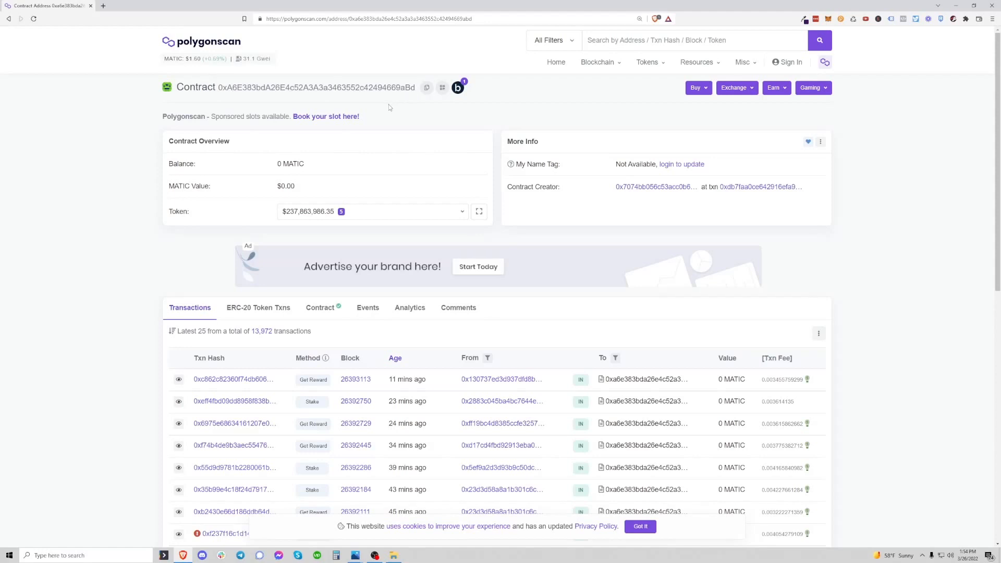
pyautogui.moveTo(400, 102)
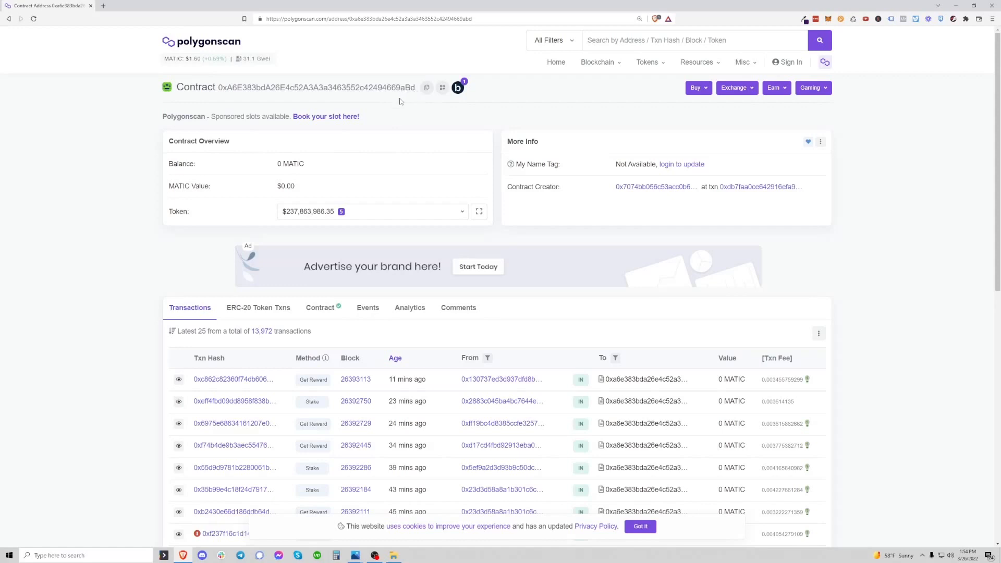
pyautogui.moveTo(47, 169)
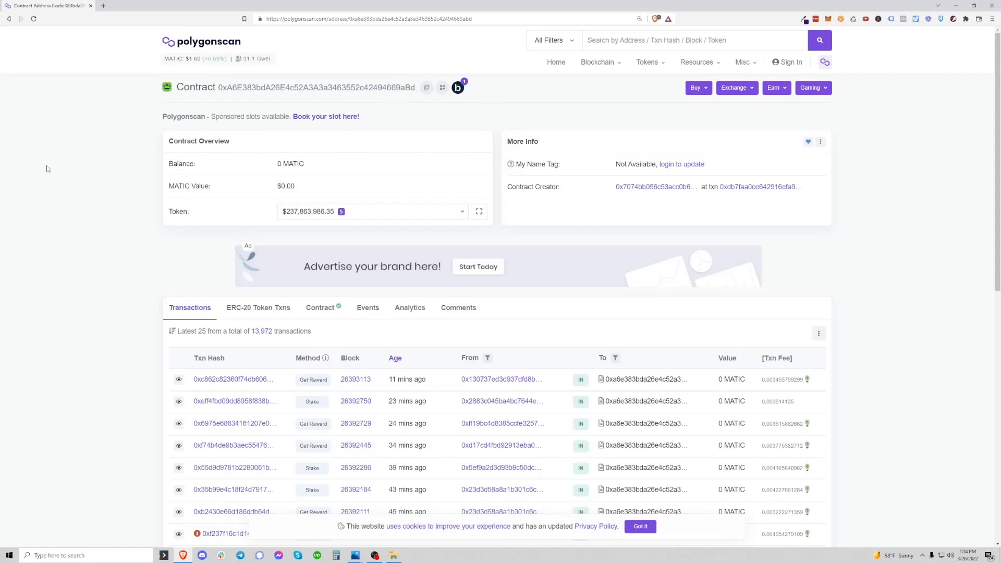
pyautogui.moveTo(124, 272)
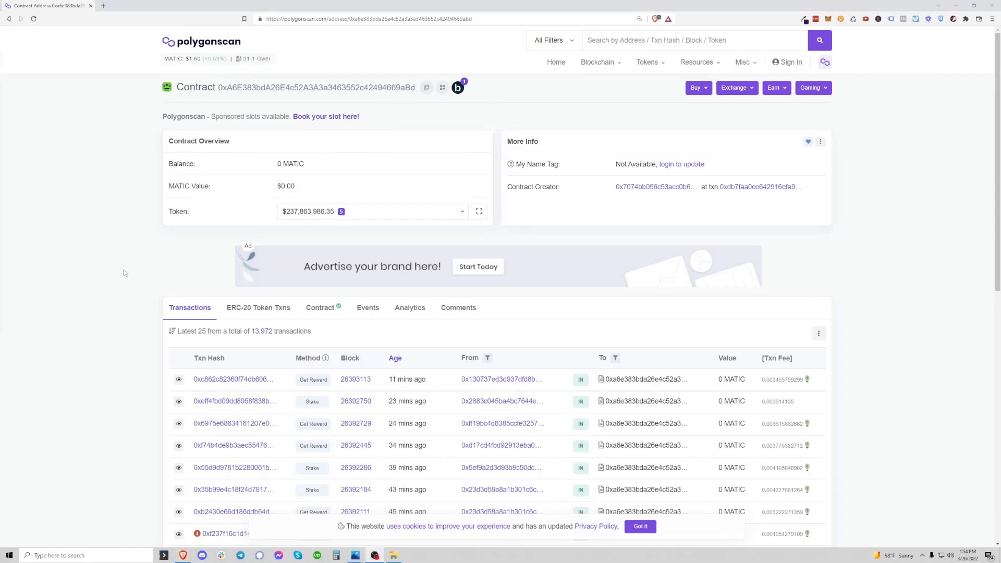
# Step: Show the SandRewardPool contract's Write Contract functions (computeContribution, exit, getReward)
pyautogui.scroll(-3)
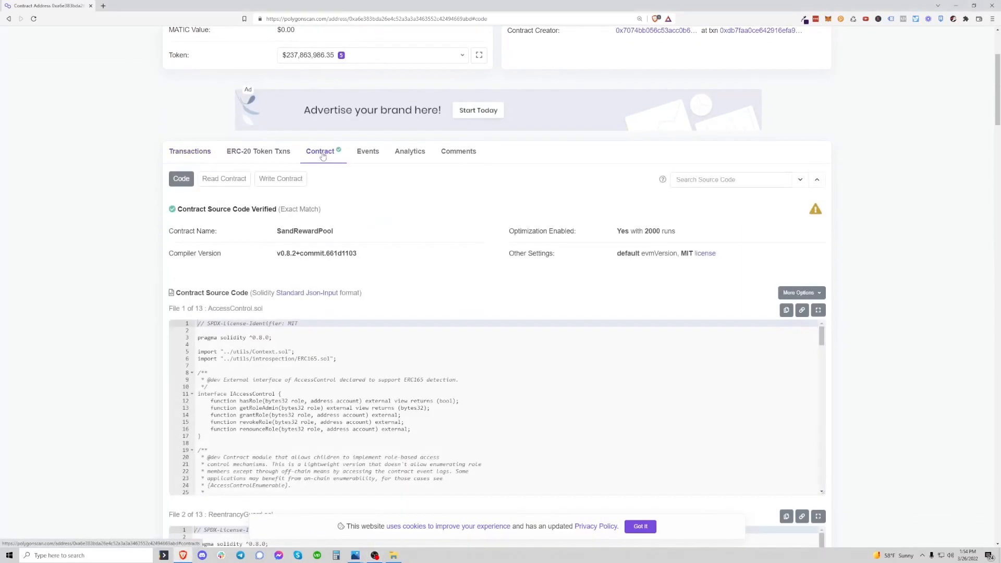
pyautogui.click(280, 178)
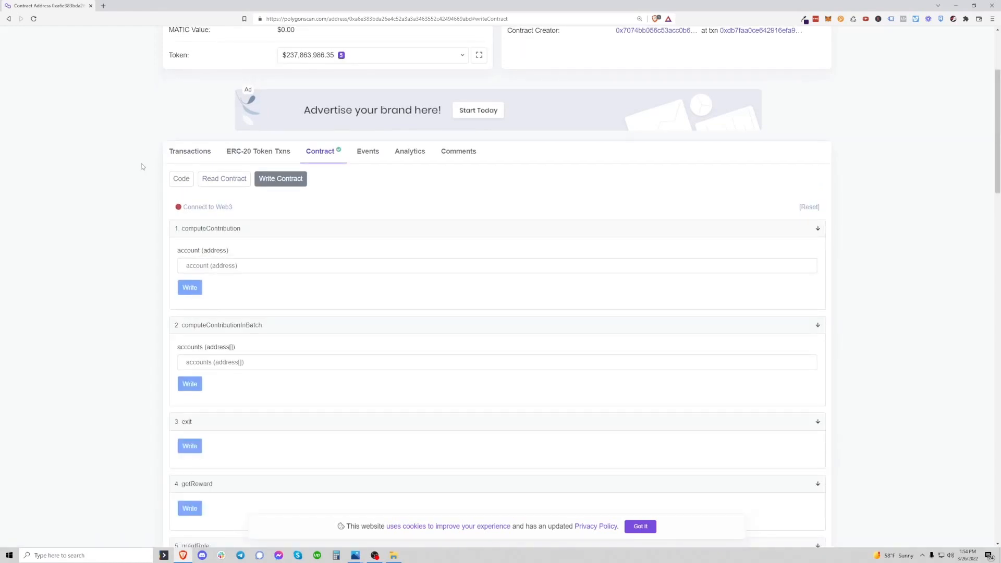
pyautogui.moveTo(145, 206)
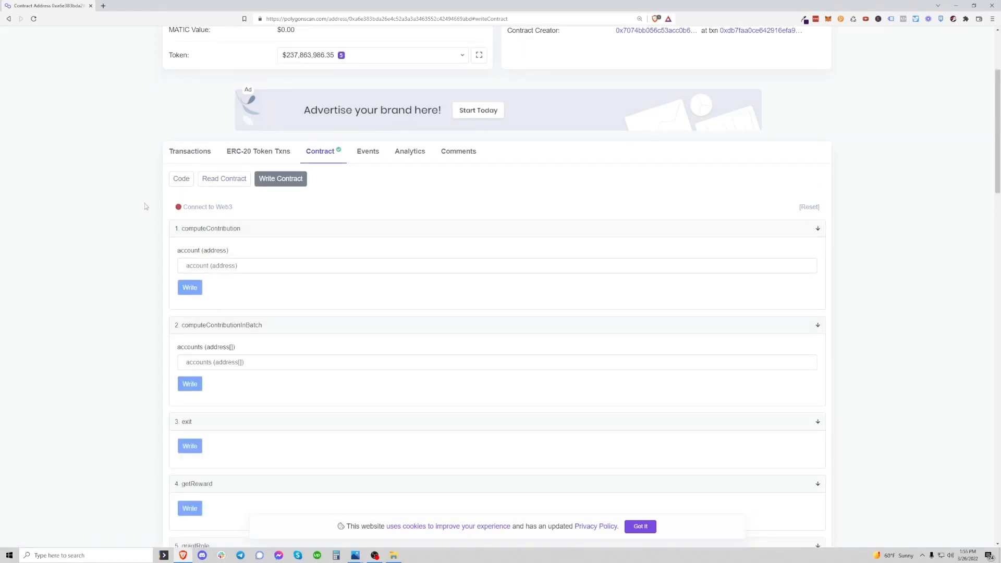
pyautogui.moveTo(151, 196)
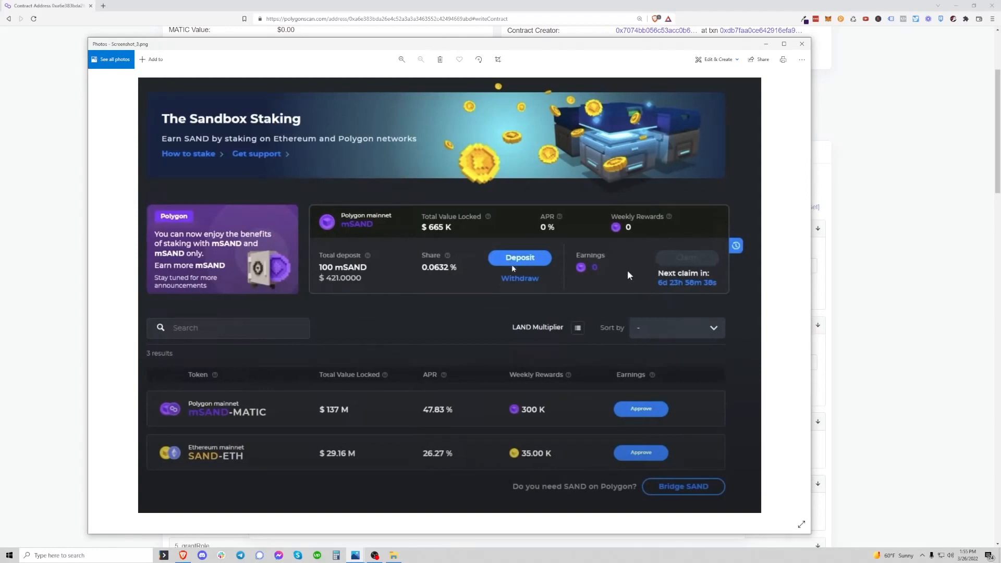
pyautogui.moveTo(532, 283)
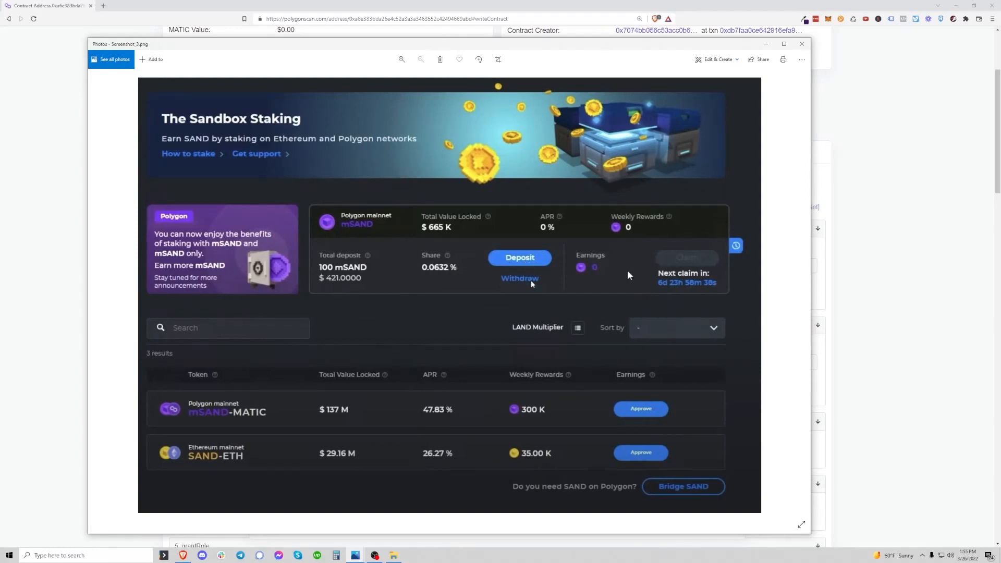
pyautogui.click(802, 44)
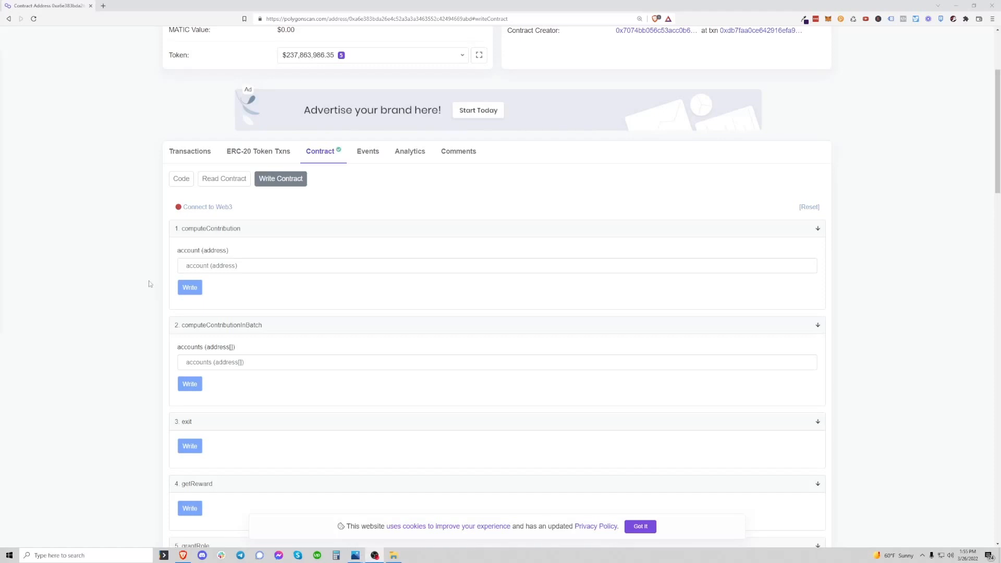
pyautogui.scroll(-3)
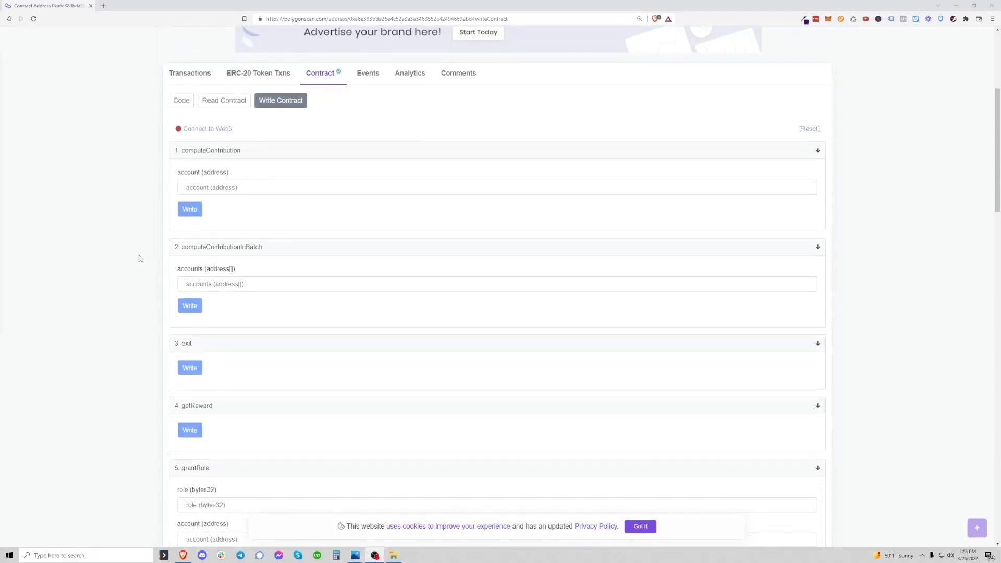
pyautogui.scroll(-3)
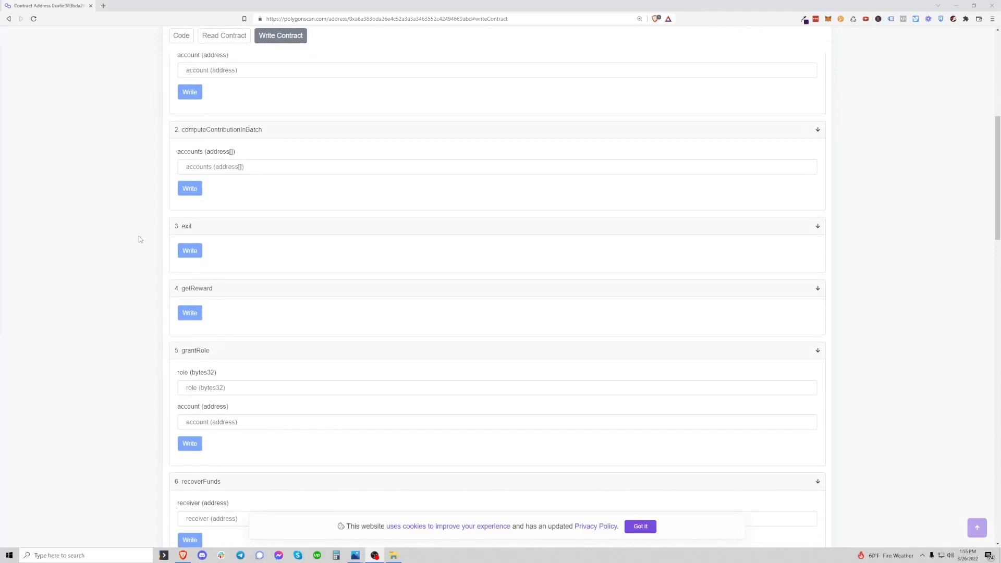
pyautogui.moveTo(187, 229)
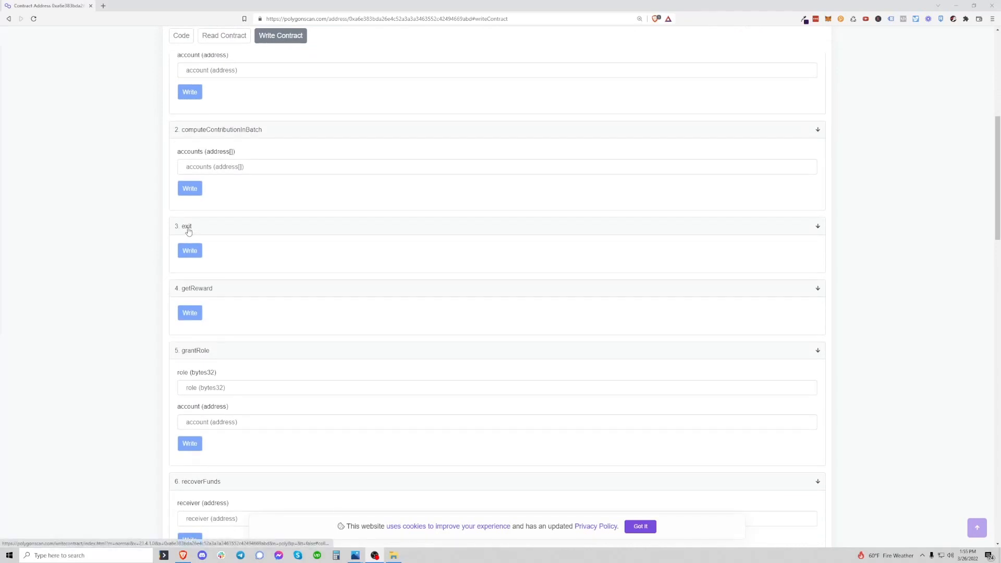
pyautogui.scroll(-3)
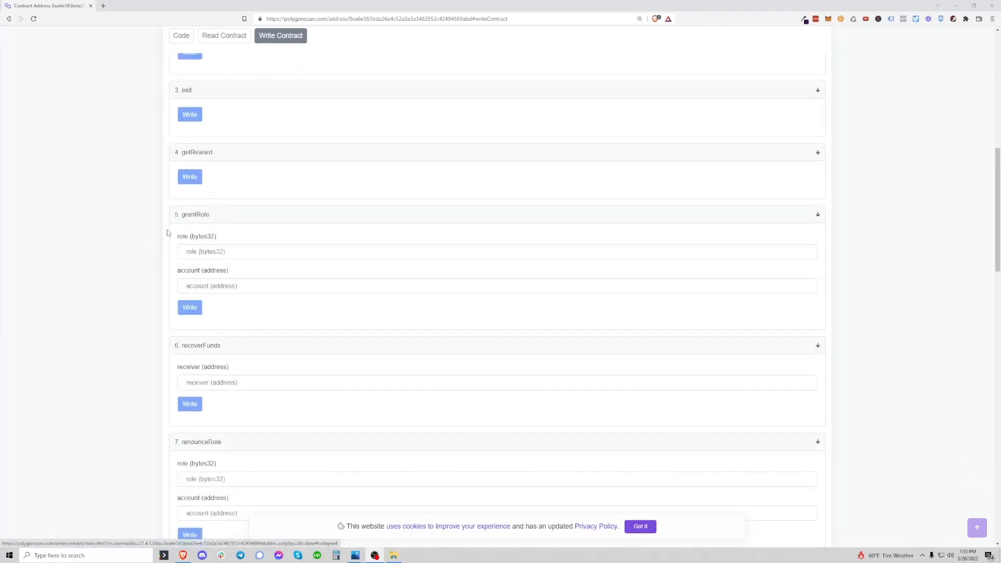
pyautogui.scroll(-3)
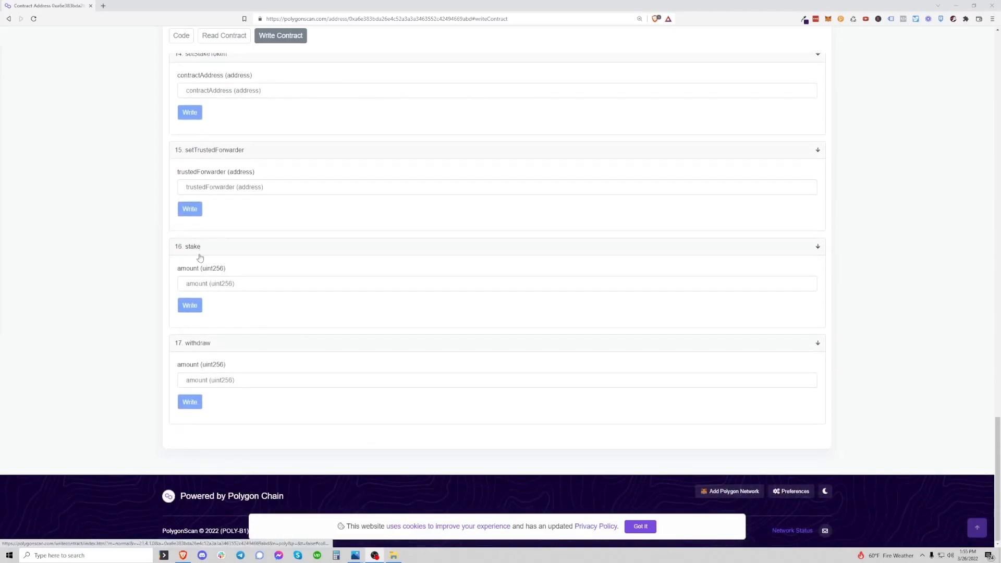
pyautogui.scroll(3)
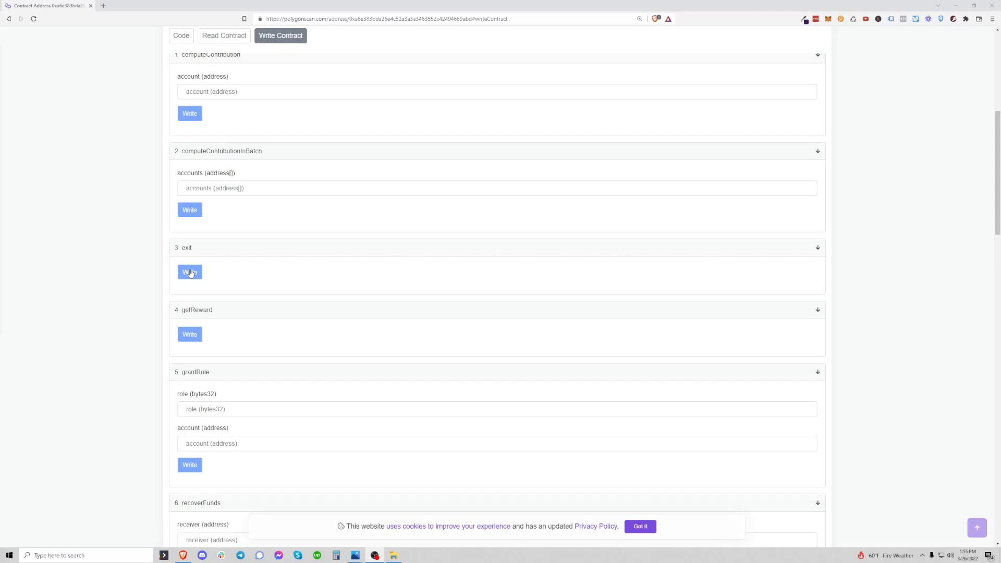
pyautogui.moveTo(190, 260)
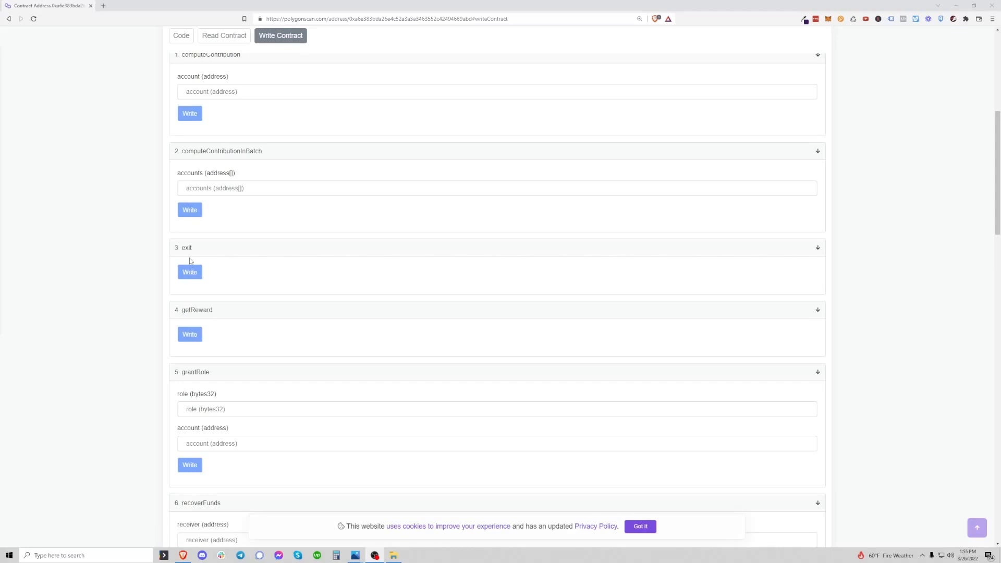
pyautogui.scroll(-3)
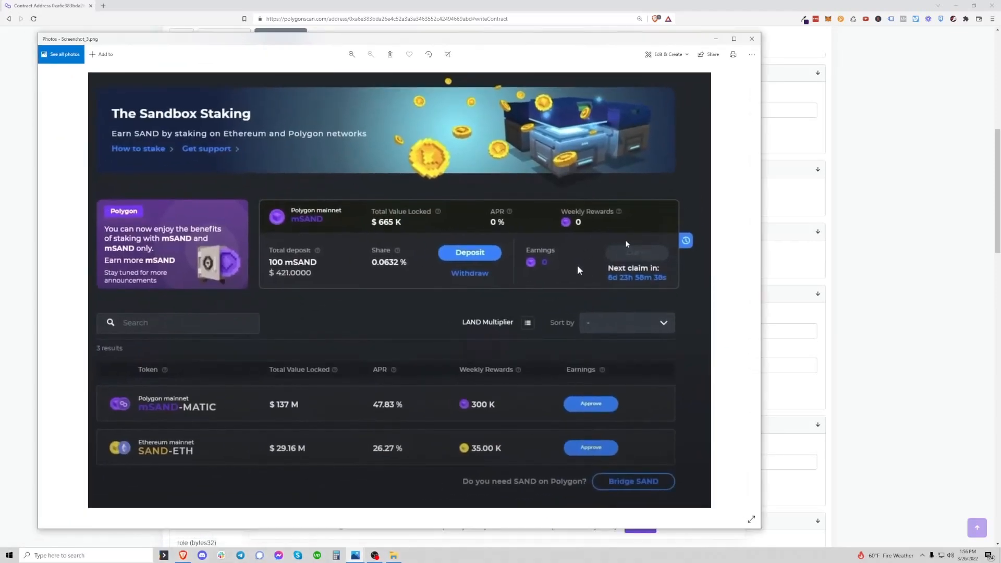
pyautogui.moveTo(601, 243)
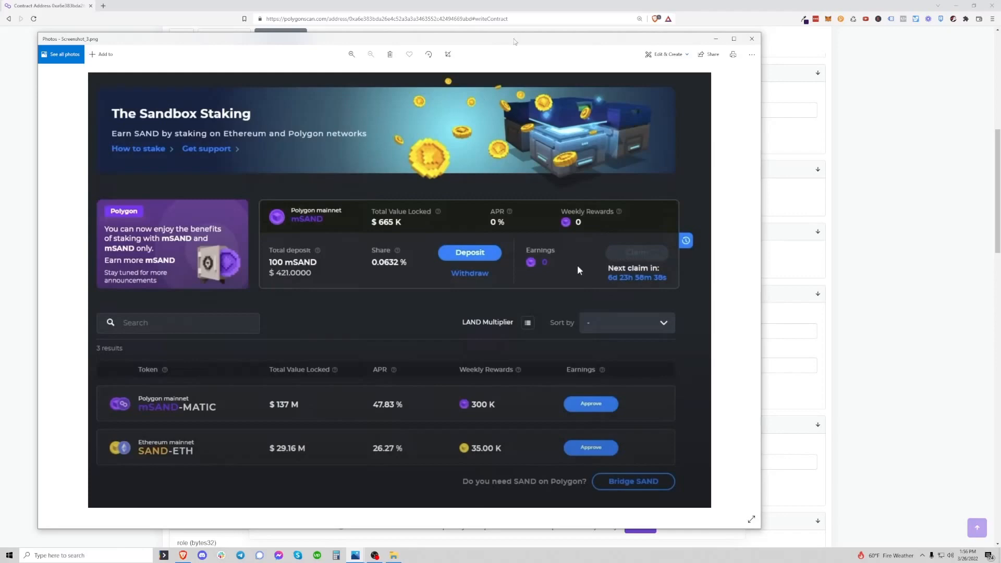
# Step: Hide the Sandbox Staking screenshot and scroll the write functions from renounceRole to setContributionCalculator
pyautogui.click(751, 38)
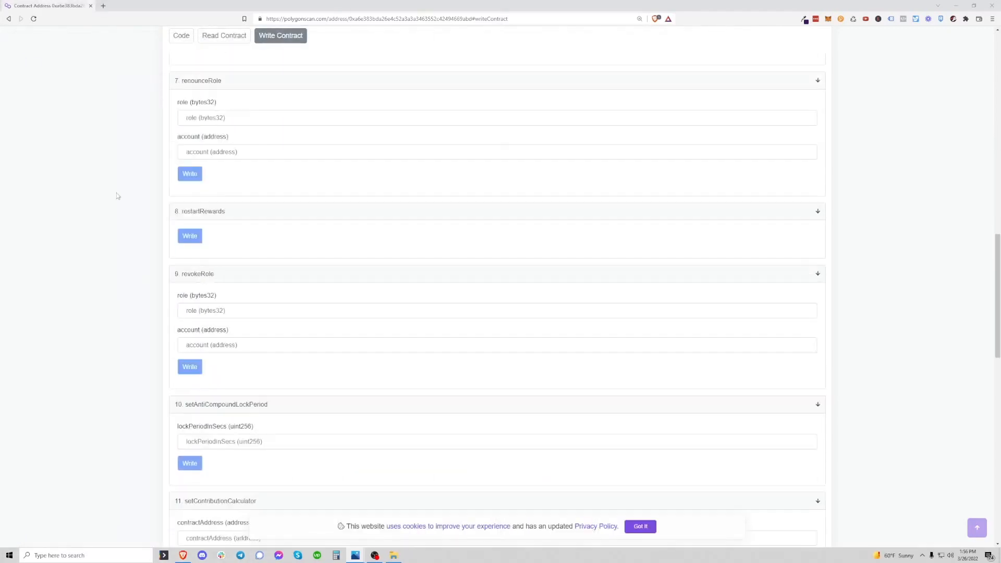
pyautogui.scroll(-3)
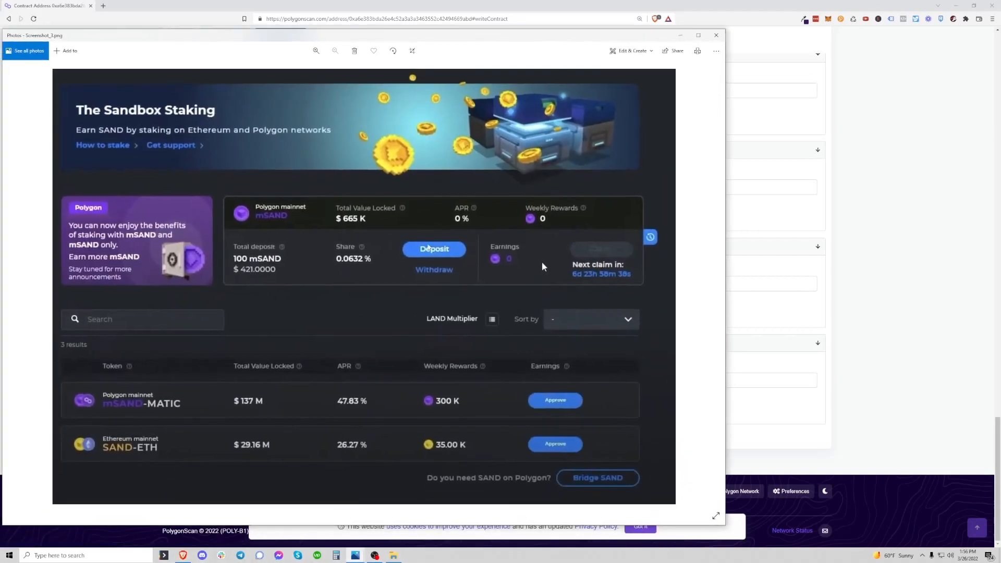
pyautogui.moveTo(414, 41)
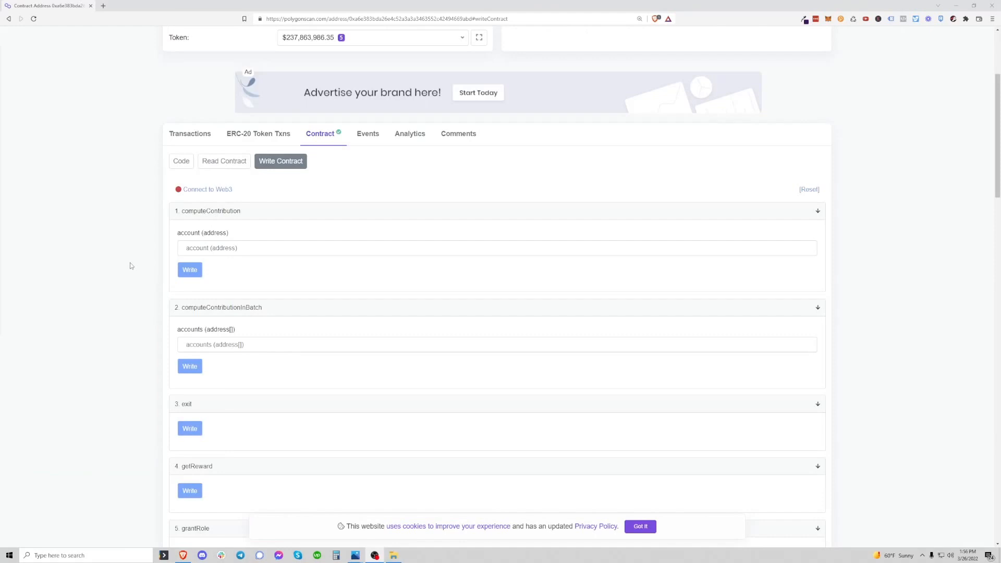
pyautogui.moveTo(206, 189)
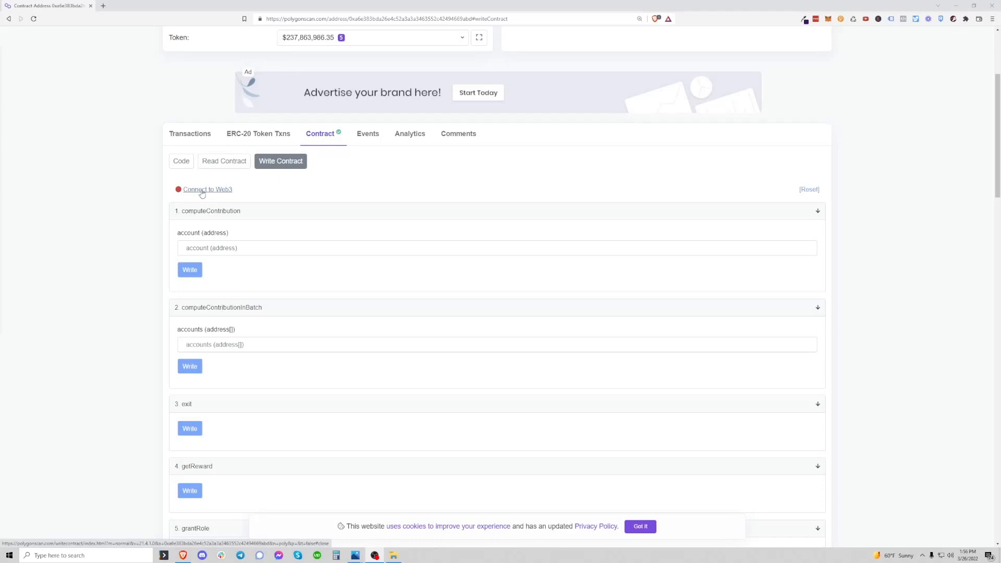
pyautogui.moveTo(219, 197)
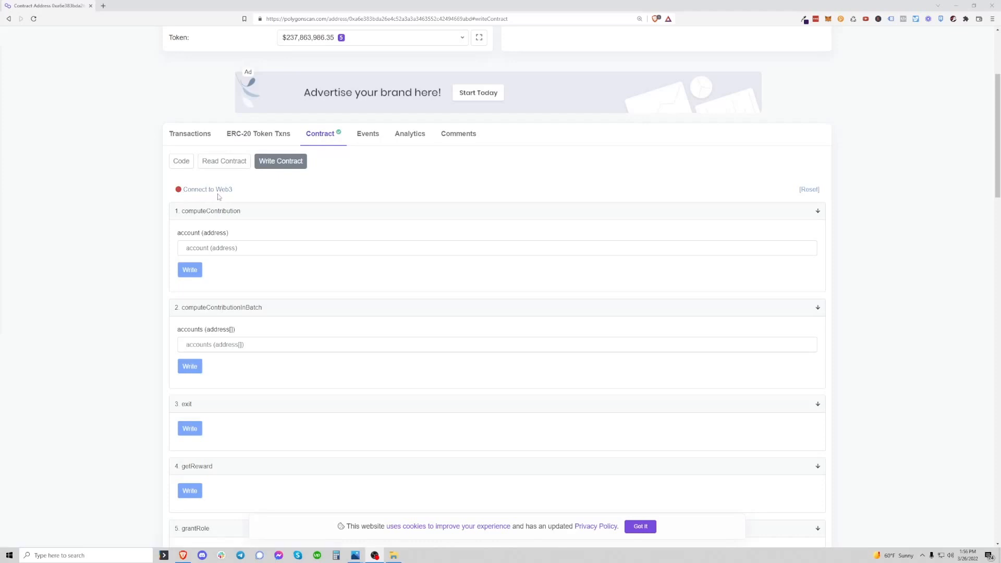
pyautogui.moveTo(210, 175)
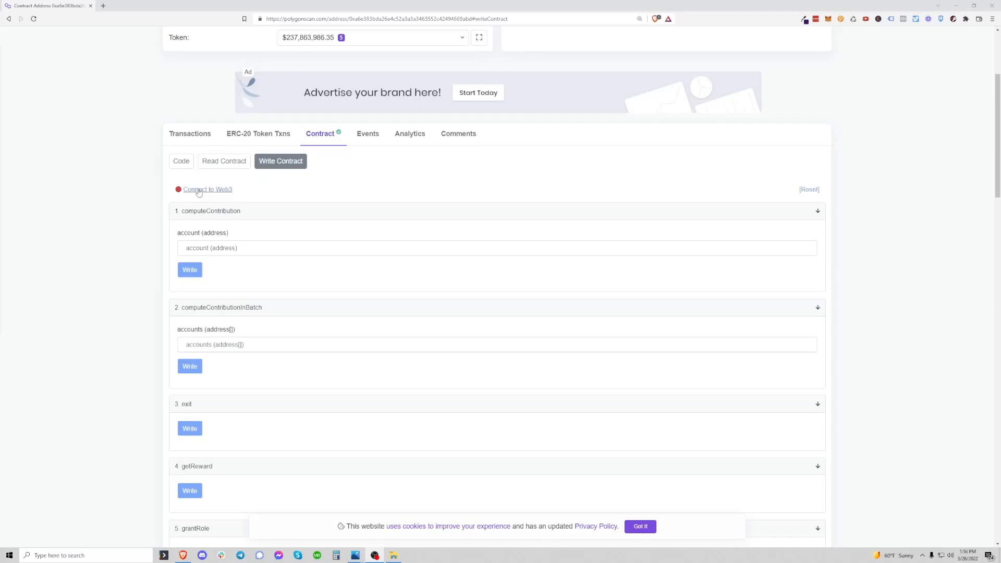
pyautogui.moveTo(268, 189)
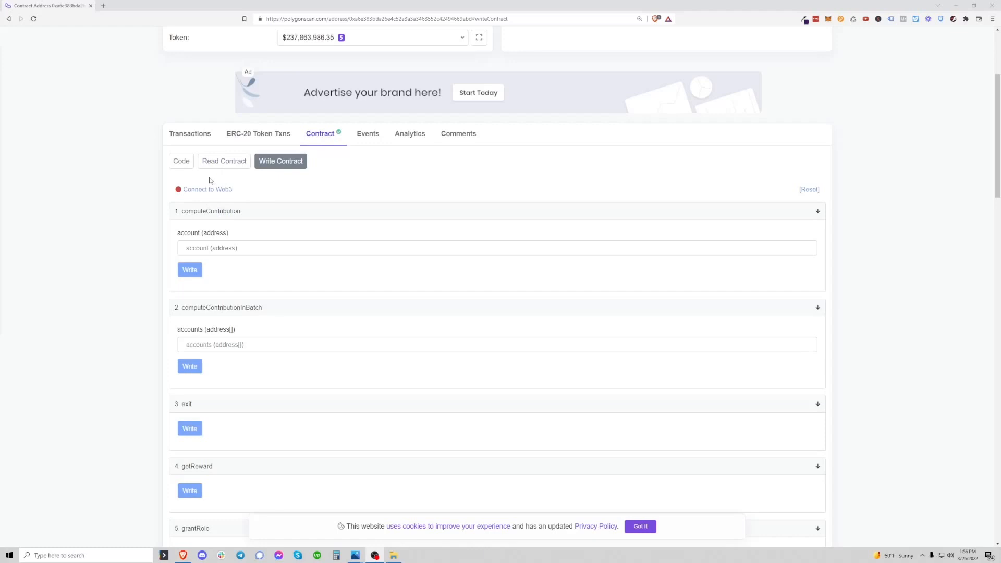
pyautogui.moveTo(210, 179)
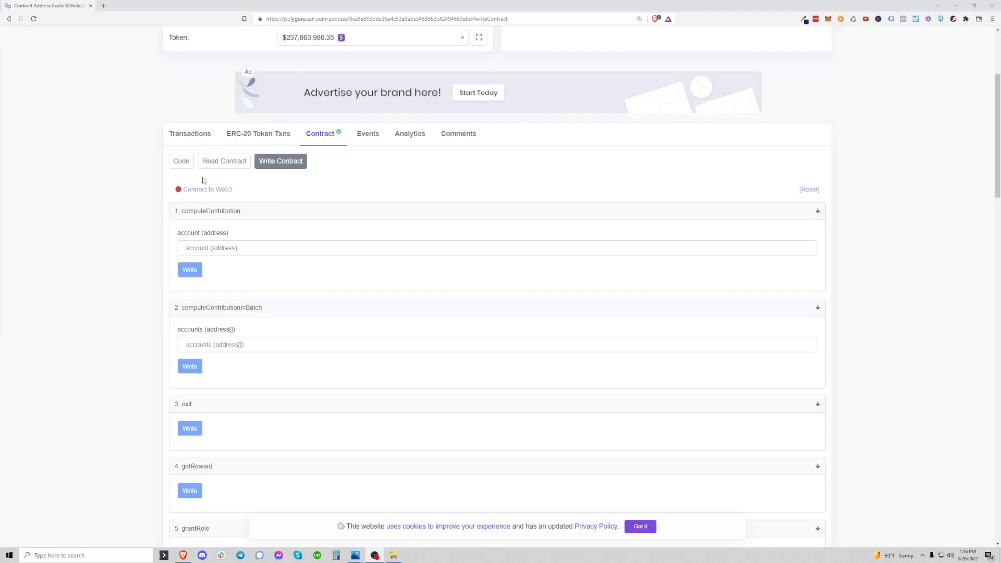
pyautogui.scroll(-3)
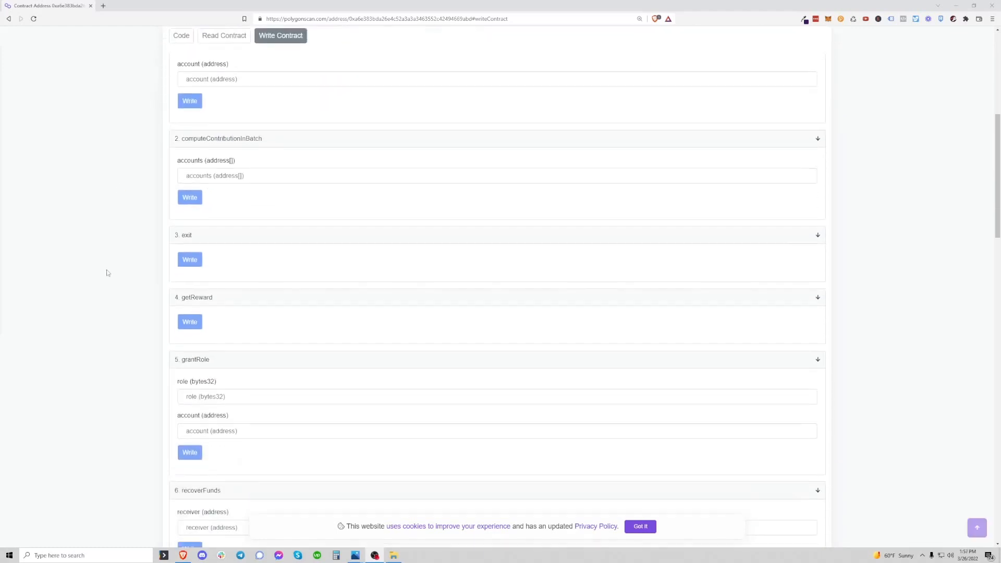
pyautogui.scroll(-3)
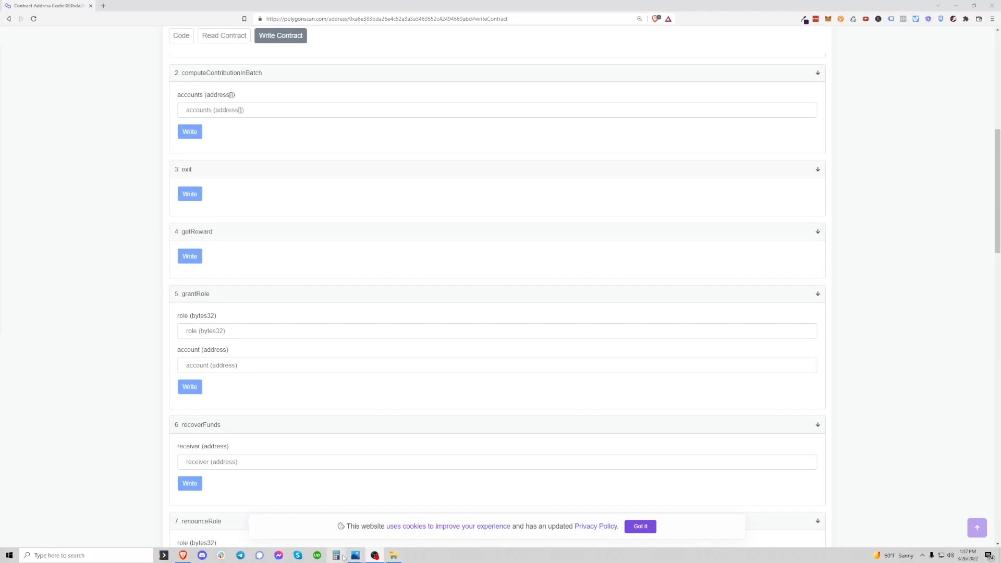
pyautogui.click(337, 555)
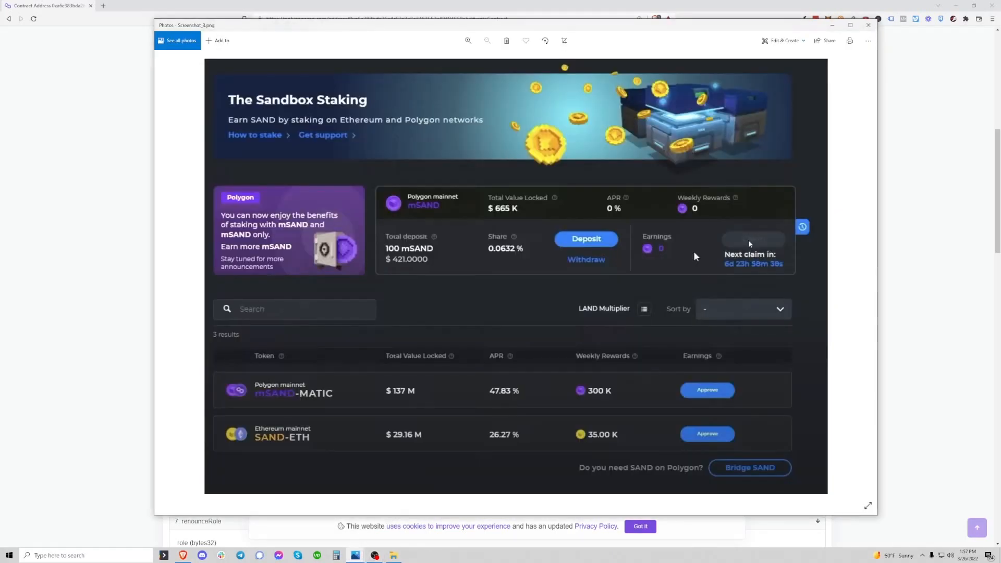
pyautogui.moveTo(669, 262)
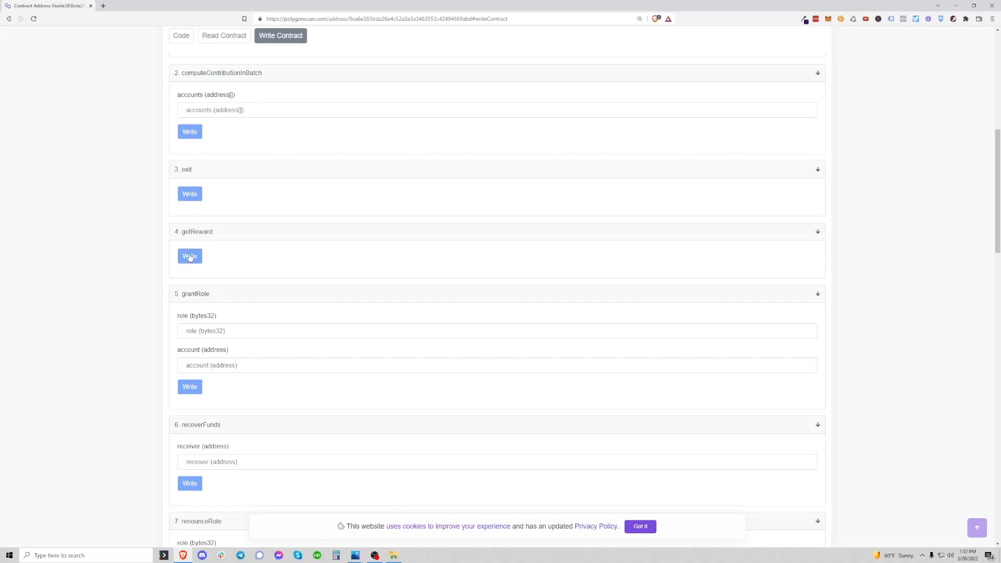
pyautogui.moveTo(178, 324)
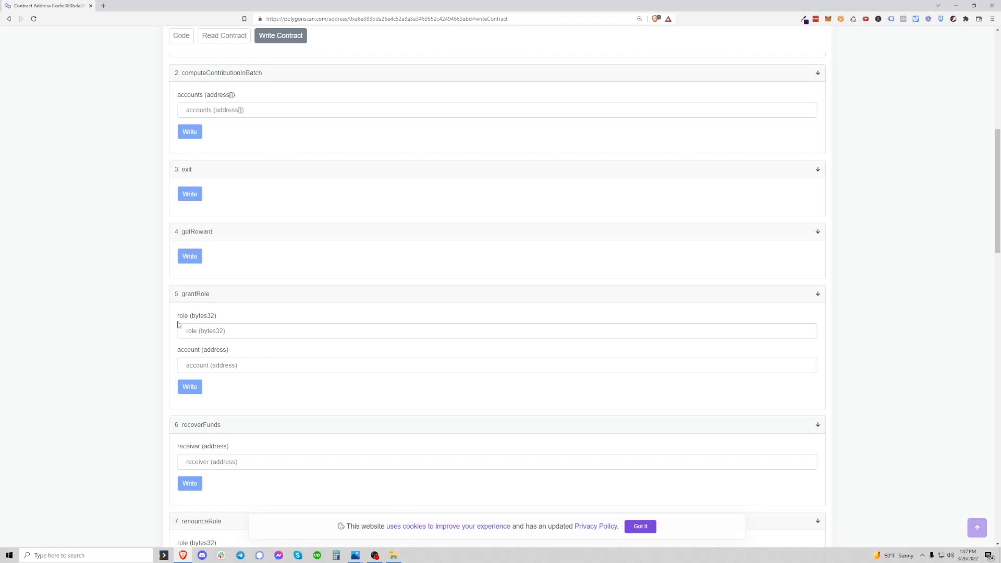
pyautogui.moveTo(142, 312)
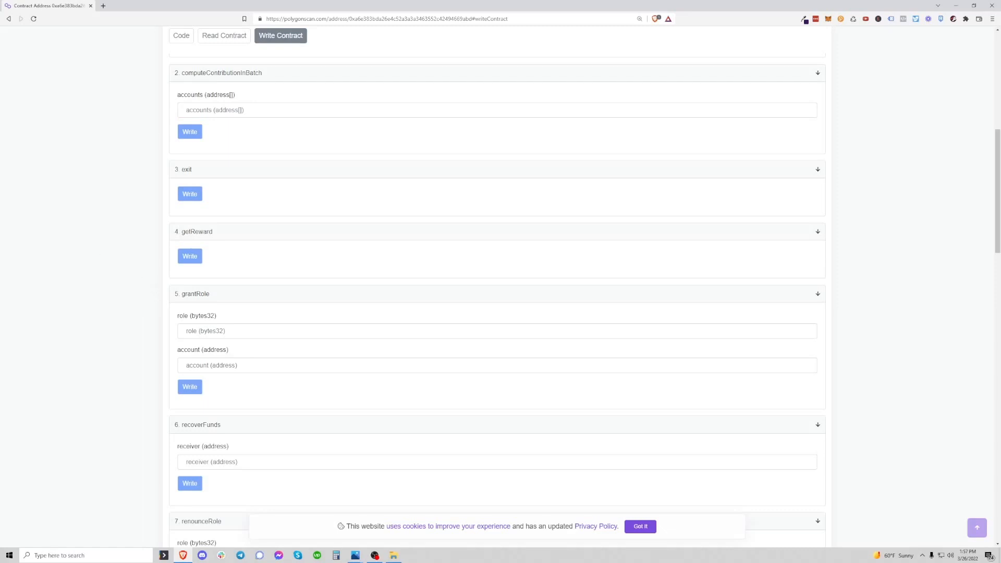
# Step: Scroll the write functions to stake and withdraw, then reopen the staking screenshot for comparison
pyautogui.scroll(-3)
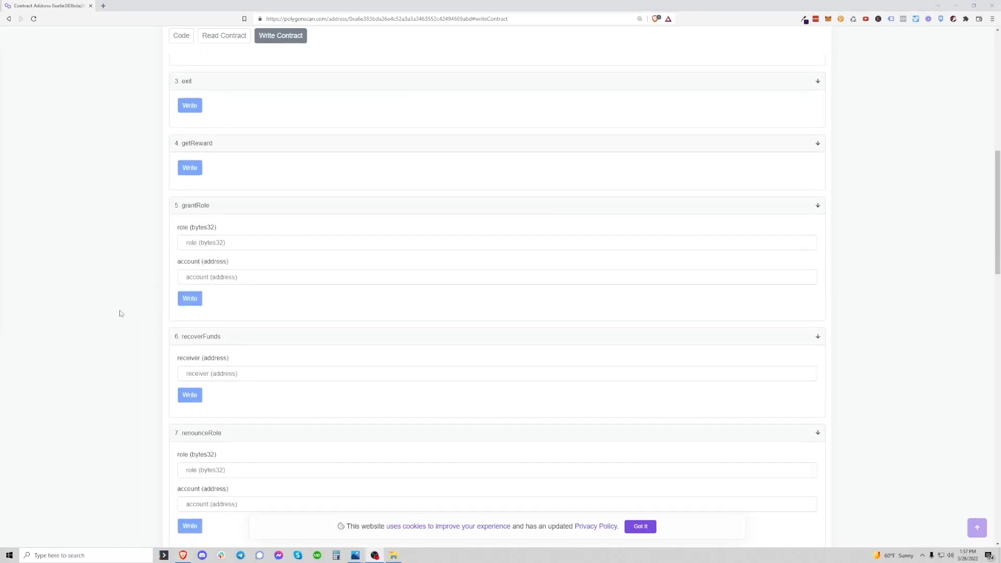
pyautogui.scroll(-3)
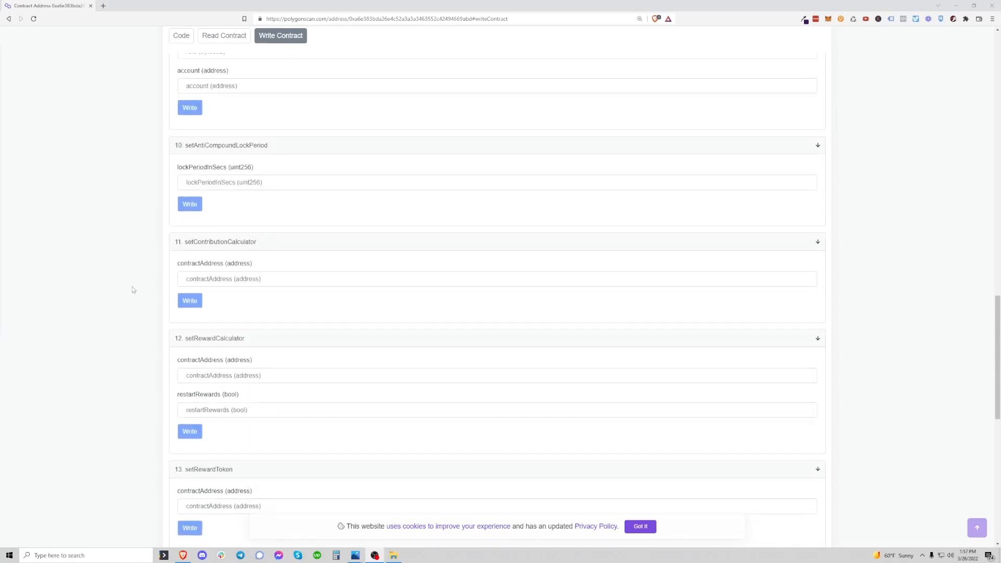
pyautogui.scroll(-3)
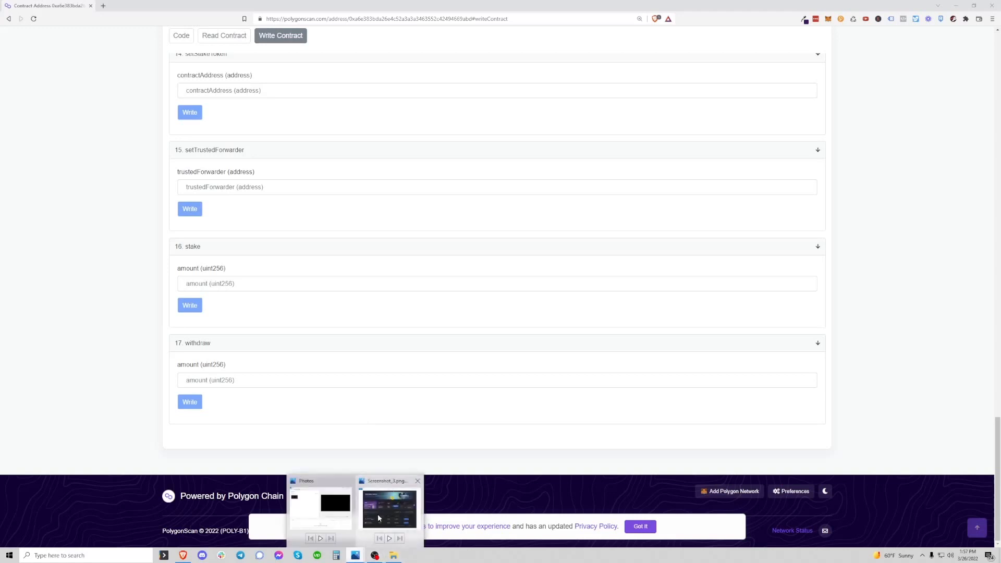
pyautogui.click(389, 505)
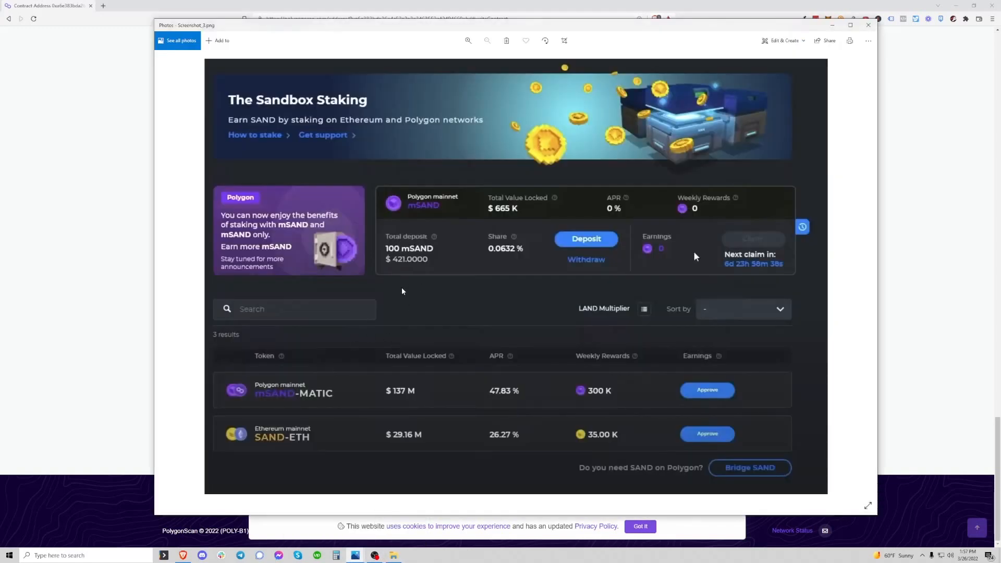
pyautogui.moveTo(564, 232)
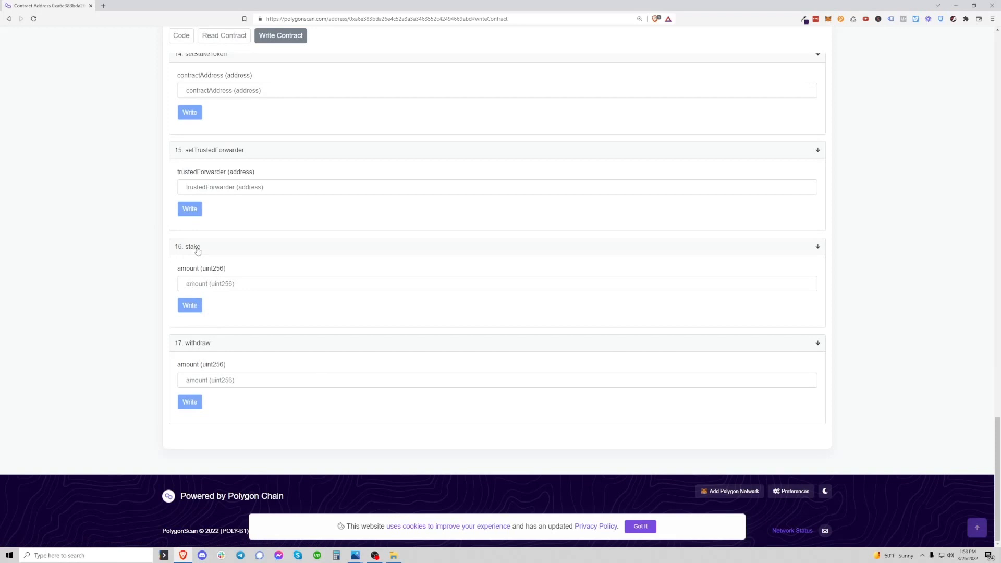
pyautogui.moveTo(198, 247)
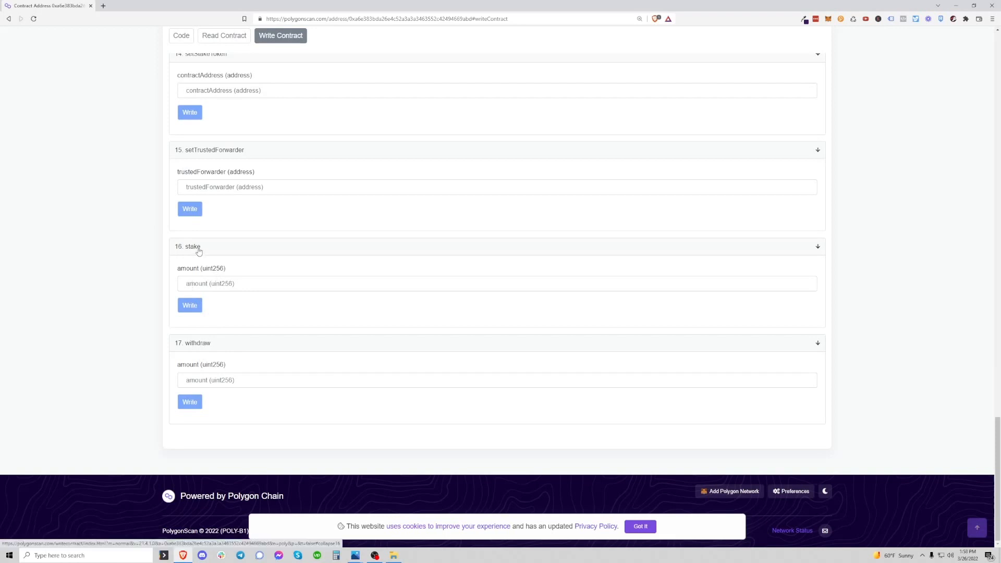
pyautogui.moveTo(196, 294)
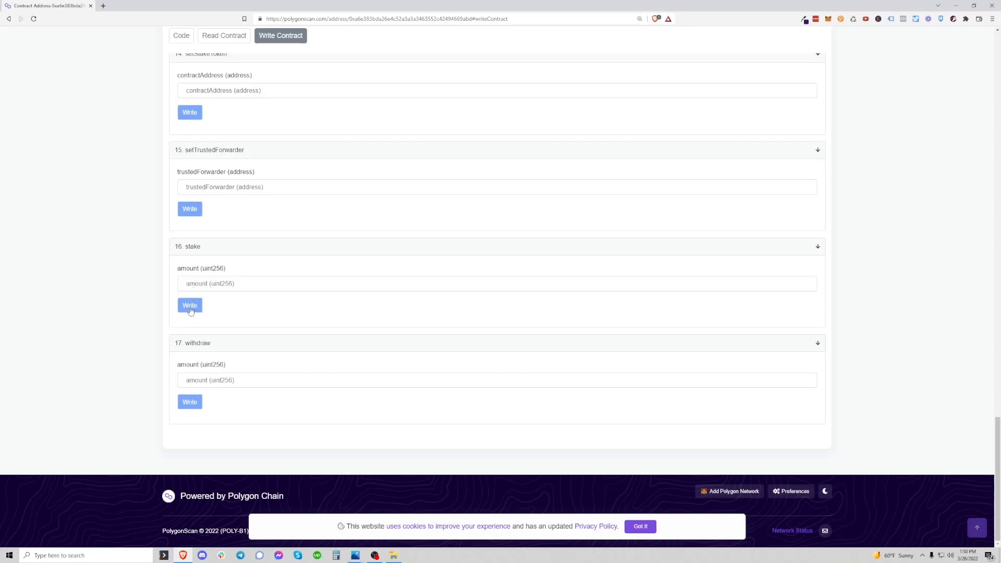
pyautogui.moveTo(196, 261)
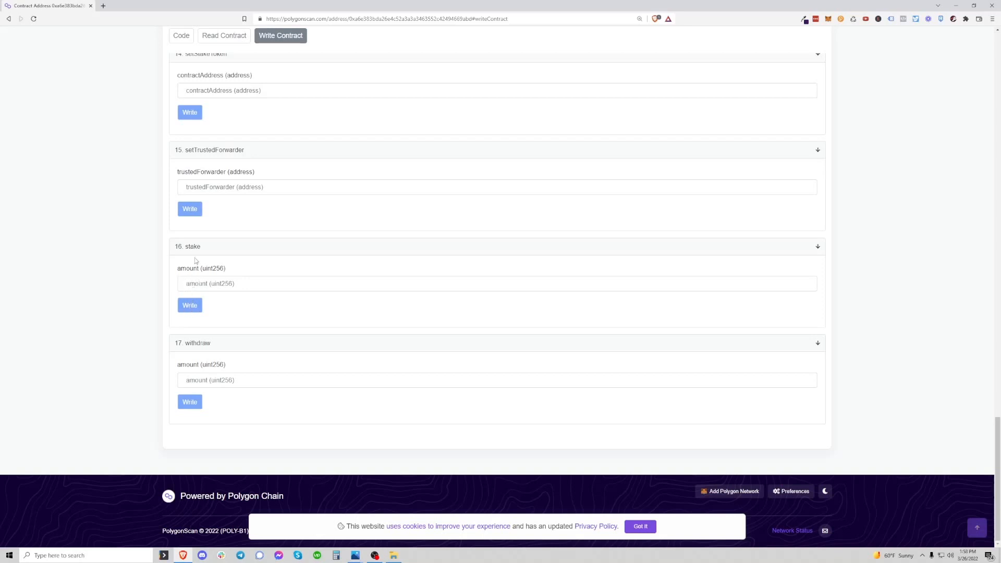
pyautogui.moveTo(197, 238)
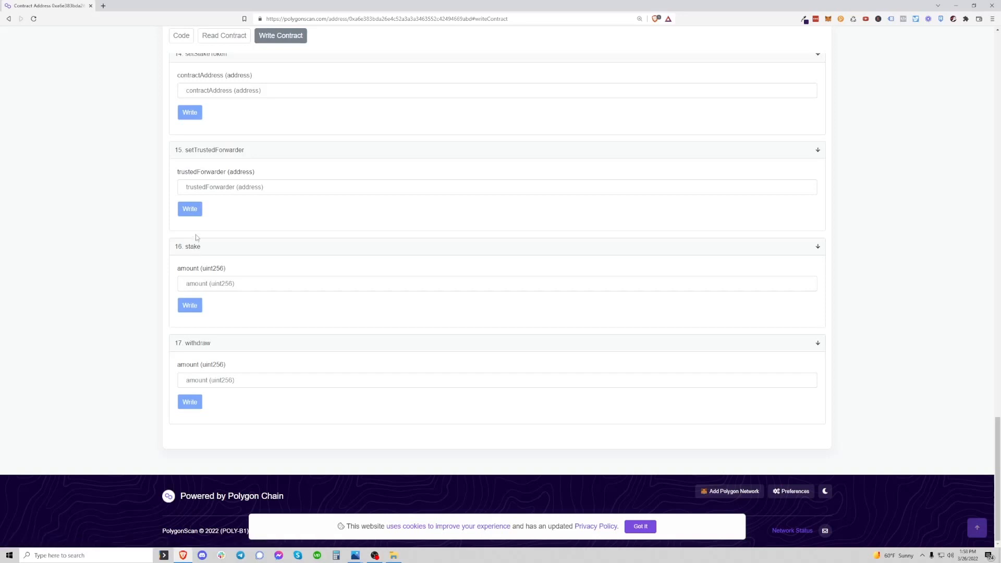
pyautogui.moveTo(177, 254)
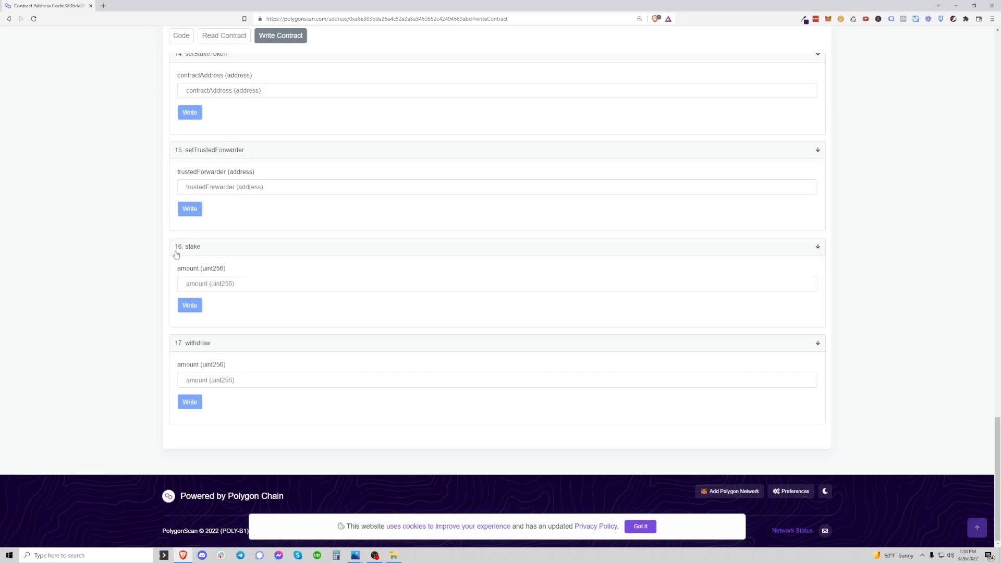
pyautogui.moveTo(197, 238)
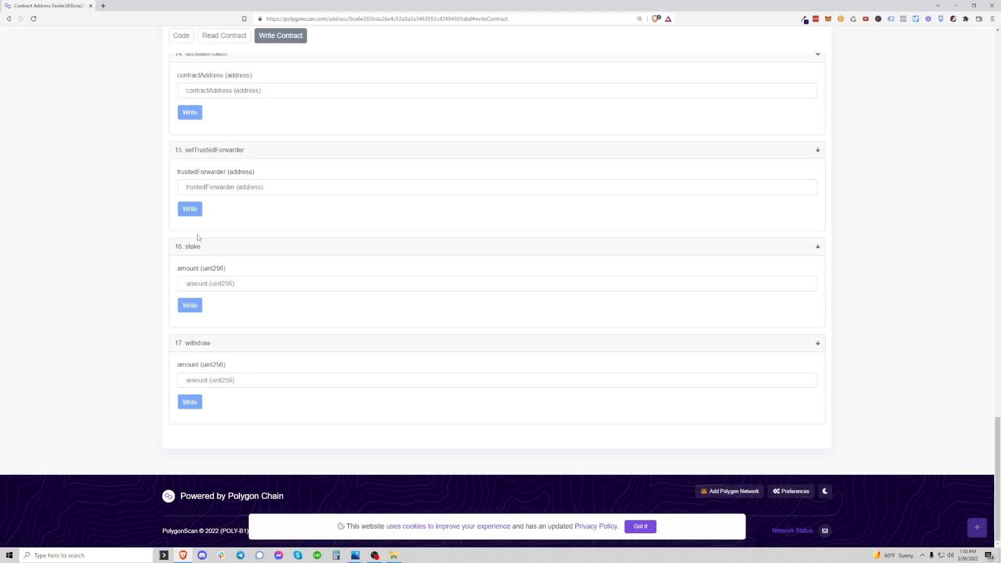
# Step: Show the Deposit mSAND panel with 226.99 mSAND available, then return to the stake and withdraw functions
pyautogui.click(48, 6)
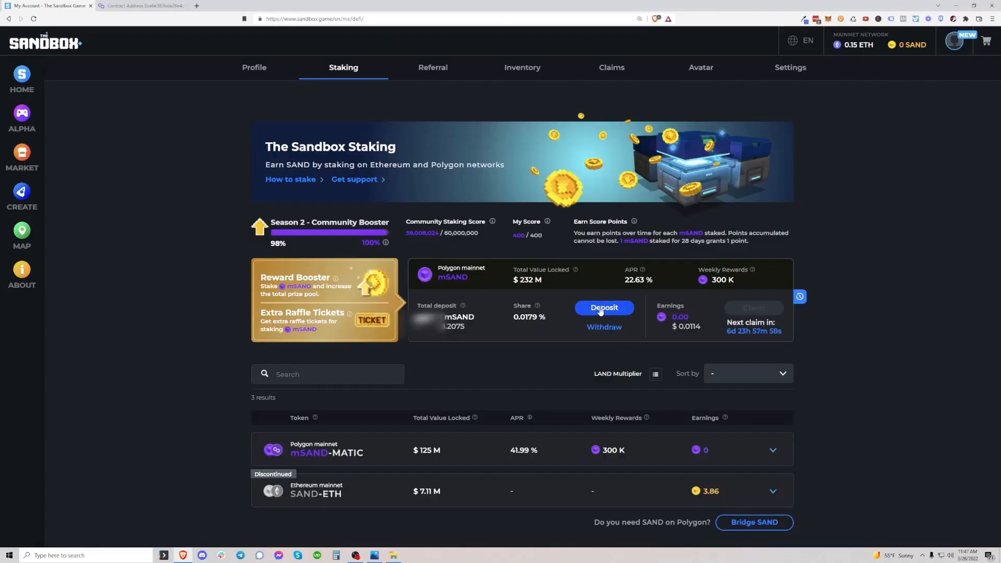
pyautogui.click(603, 307)
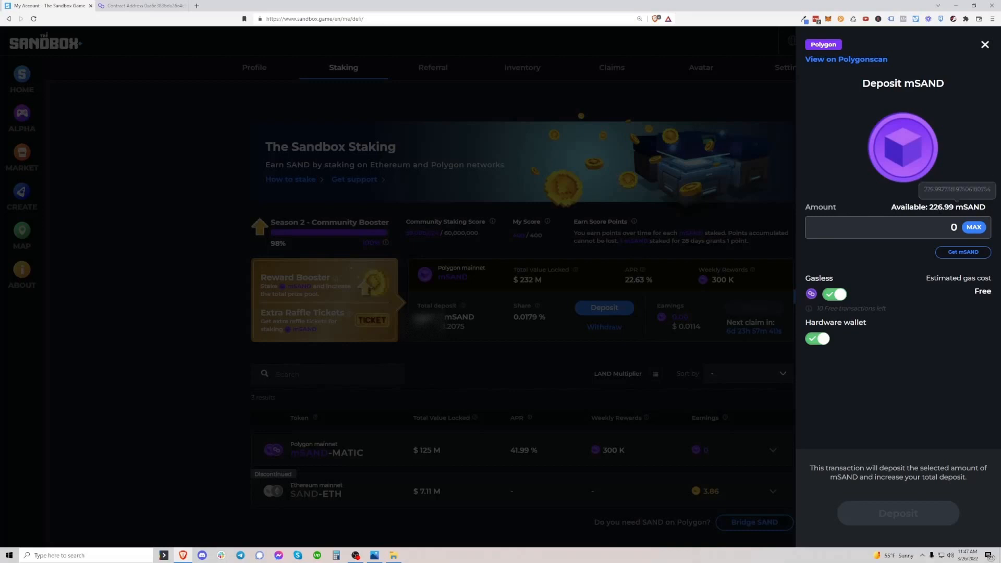
pyautogui.click(143, 6)
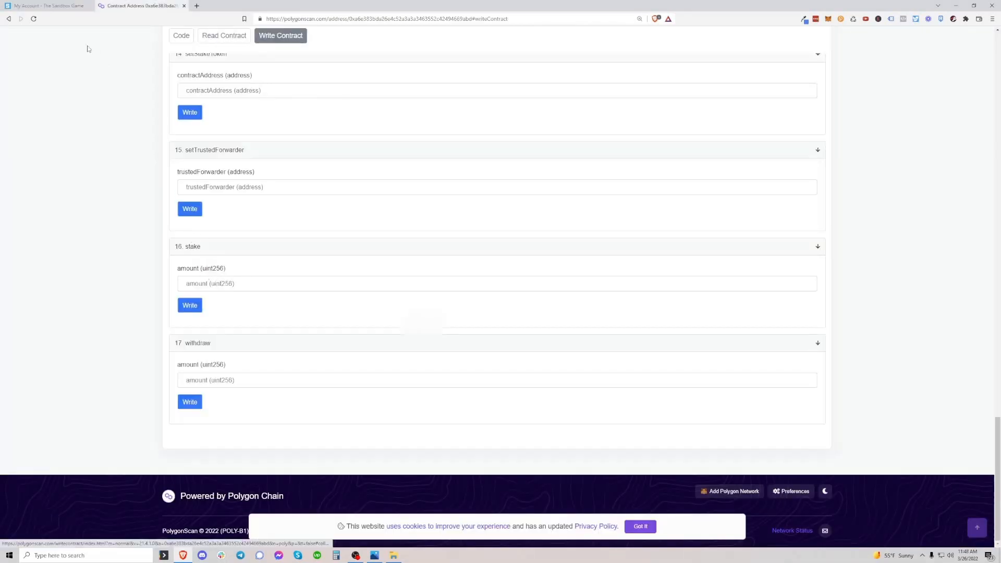
# Step: Reveal the exact full available mSAND balance on the deposit panel, then go back to the withdraw function
pyautogui.click(48, 6)
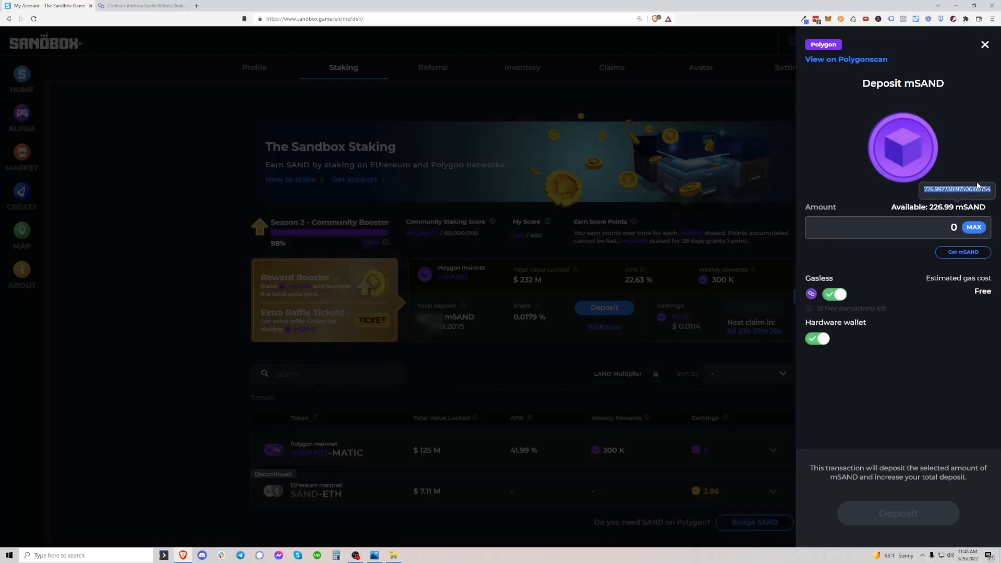
pyautogui.click(141, 6)
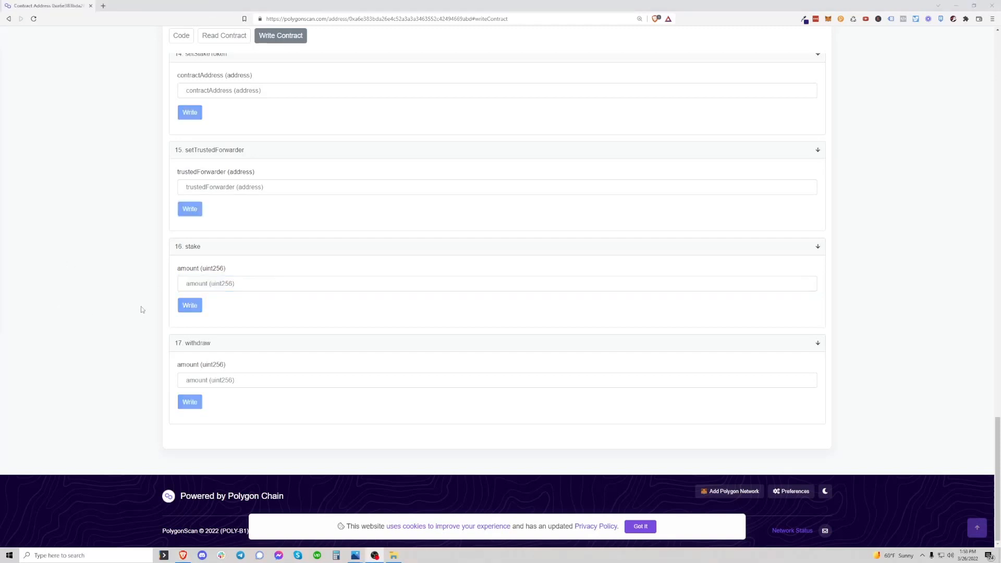
pyautogui.moveTo(133, 291)
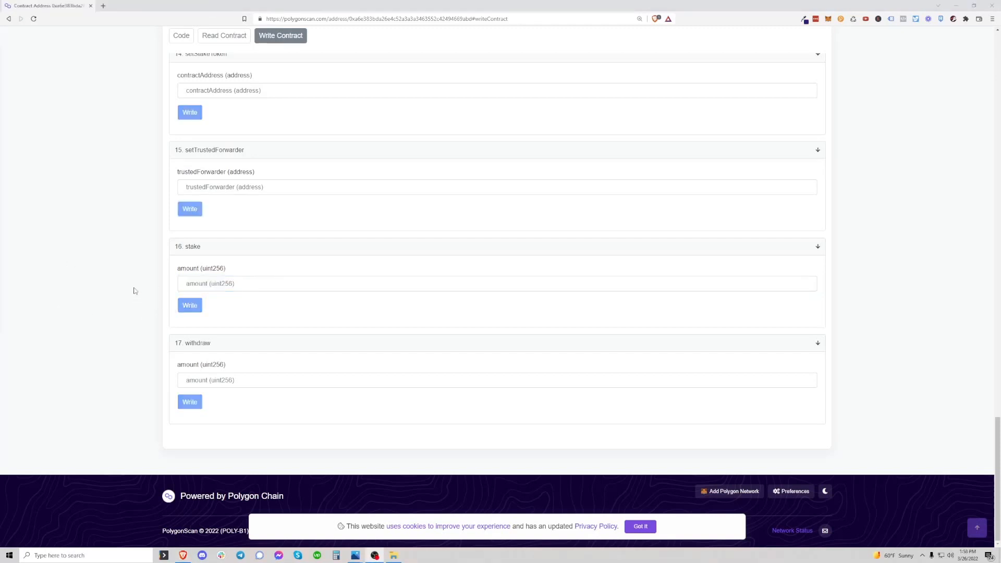
pyautogui.moveTo(393, 553)
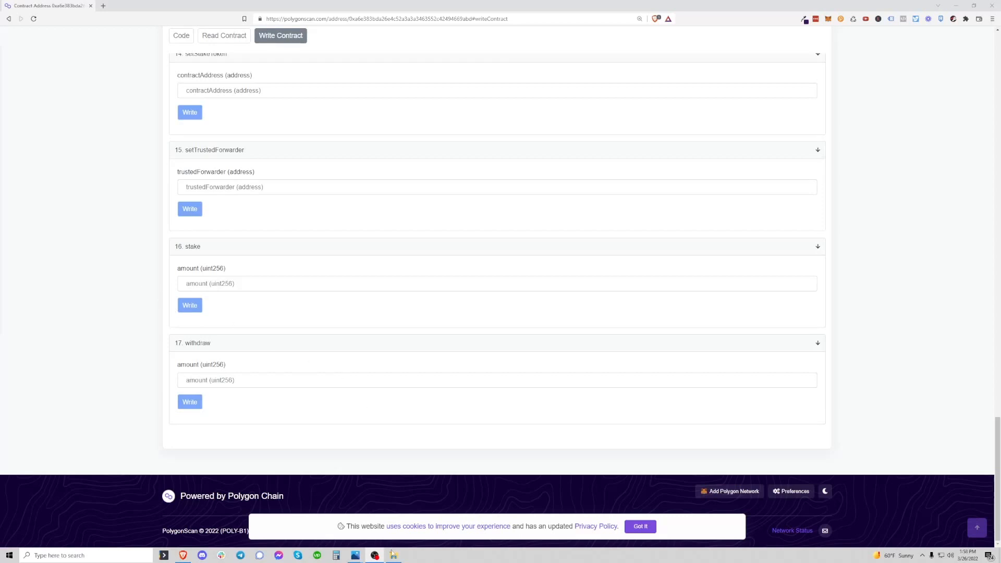
pyautogui.moveTo(355, 554)
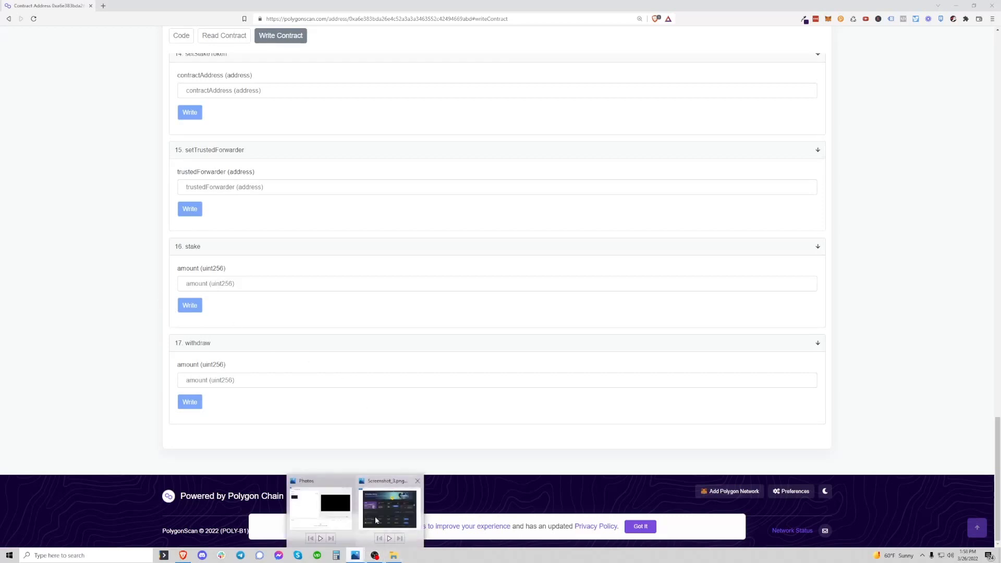
# Step: Reopen the Sandbox Staking screenshot showing 100 mSAND total deposit and zero earnings
pyautogui.click(389, 508)
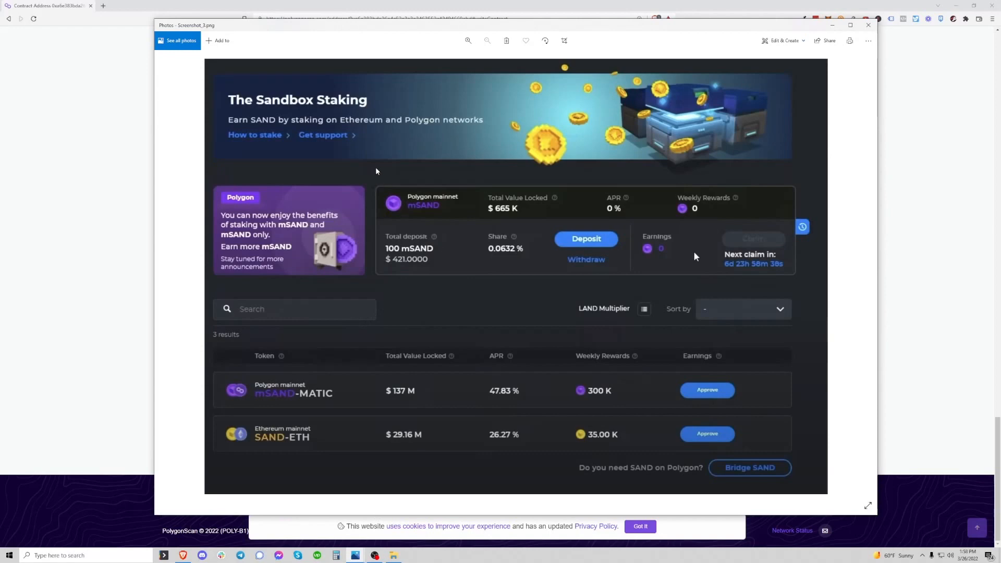
pyautogui.moveTo(482, 244)
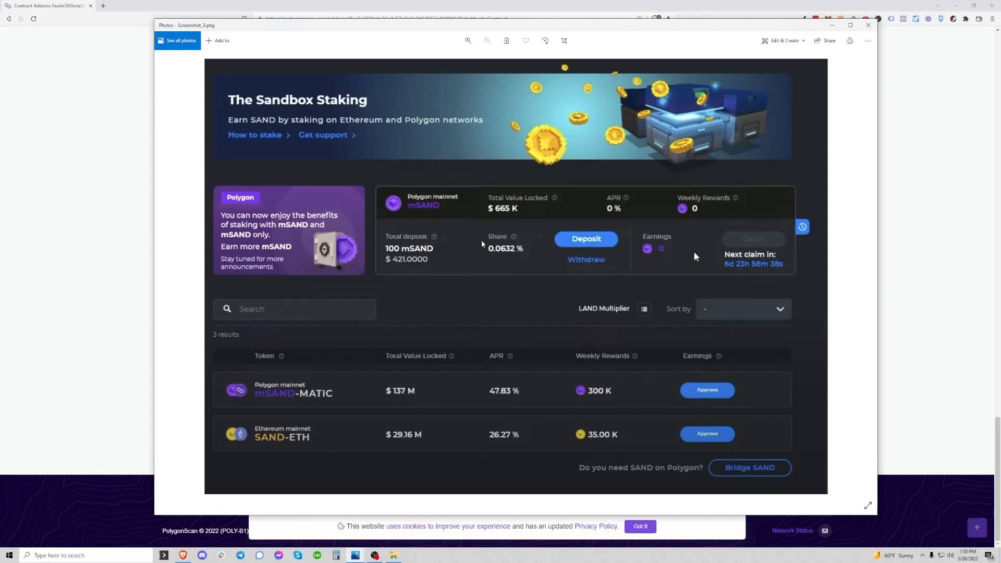
pyautogui.moveTo(405, 241)
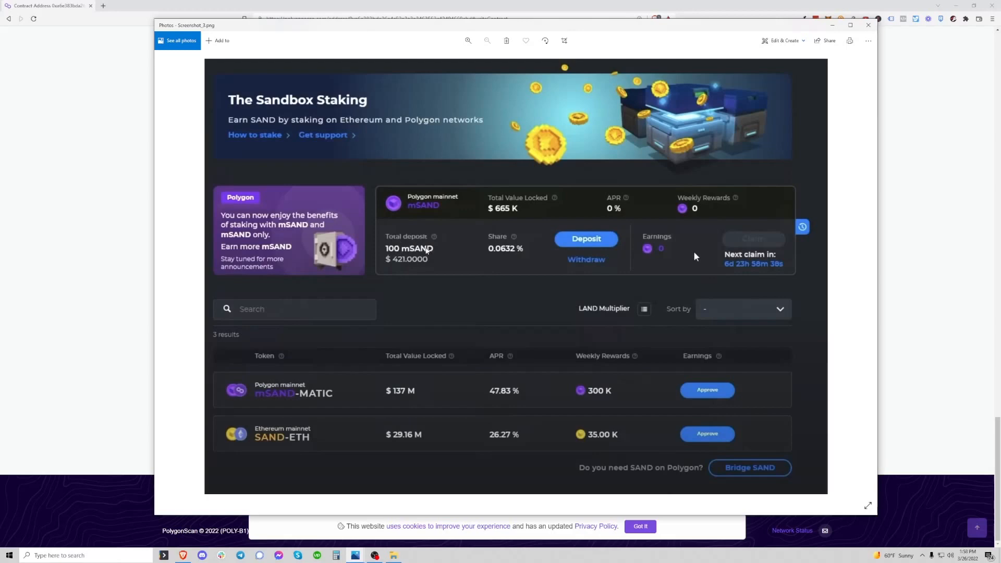
pyautogui.moveTo(745, 247)
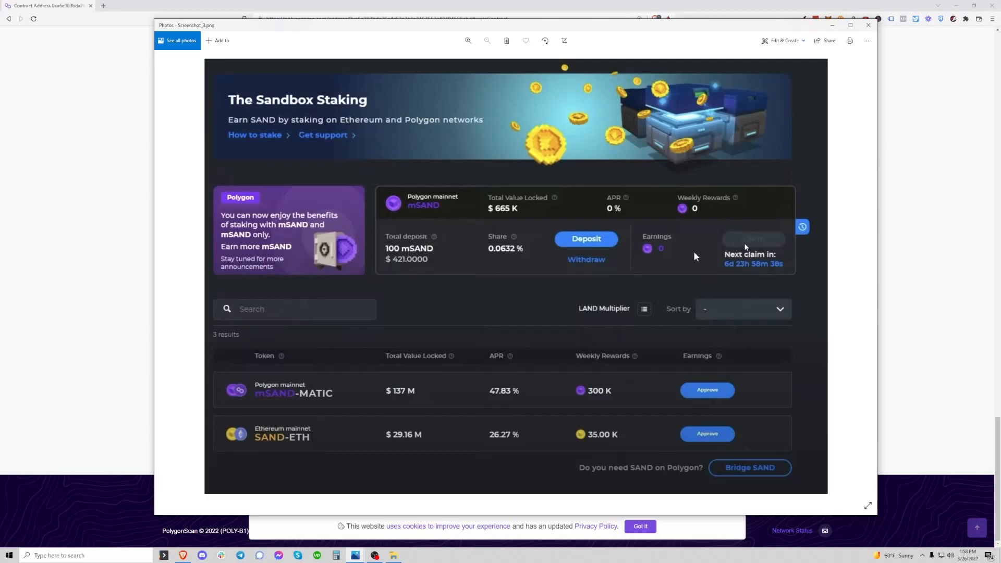
pyautogui.moveTo(672, 259)
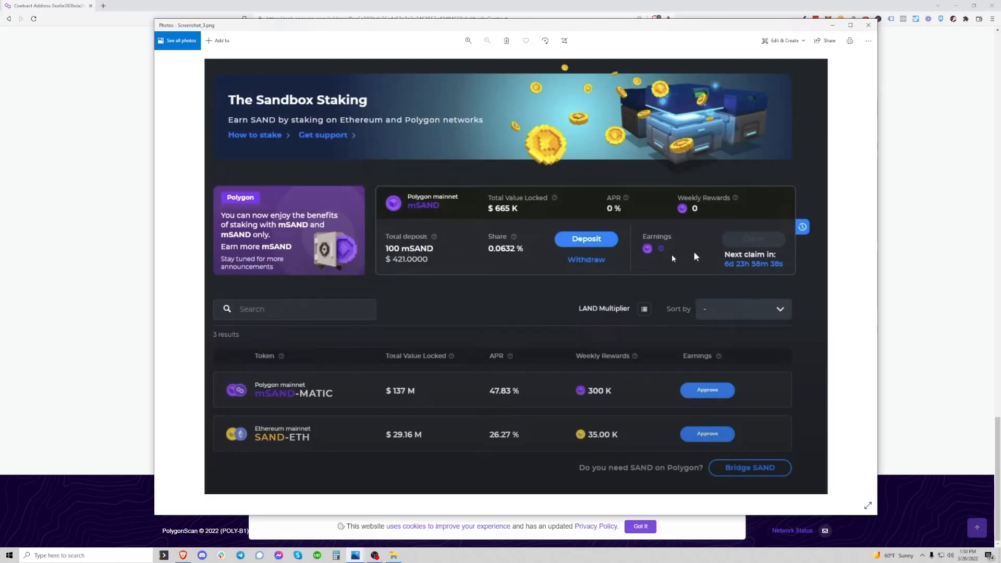
pyautogui.moveTo(694, 257)
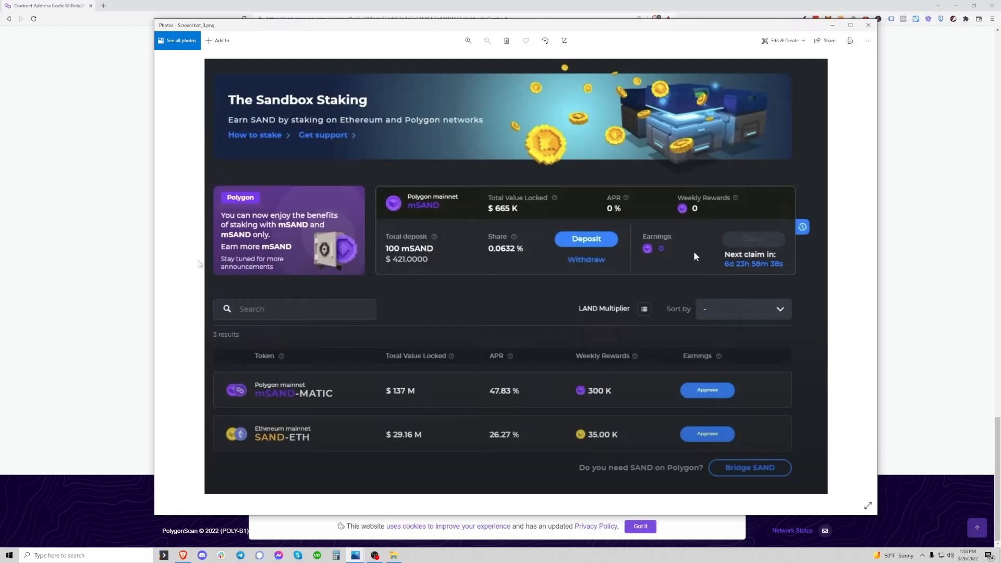
pyautogui.moveTo(357, 340)
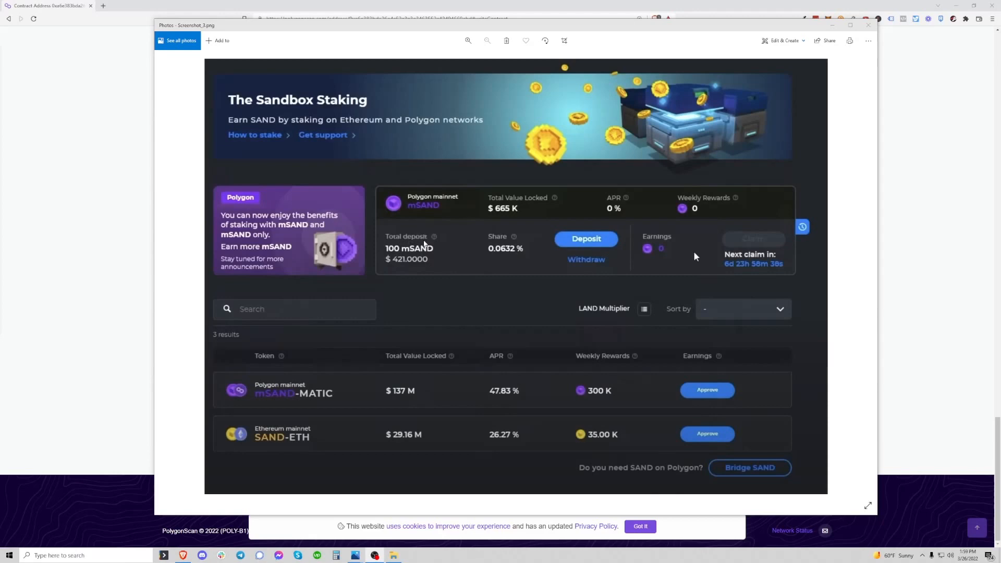
pyautogui.moveTo(676, 265)
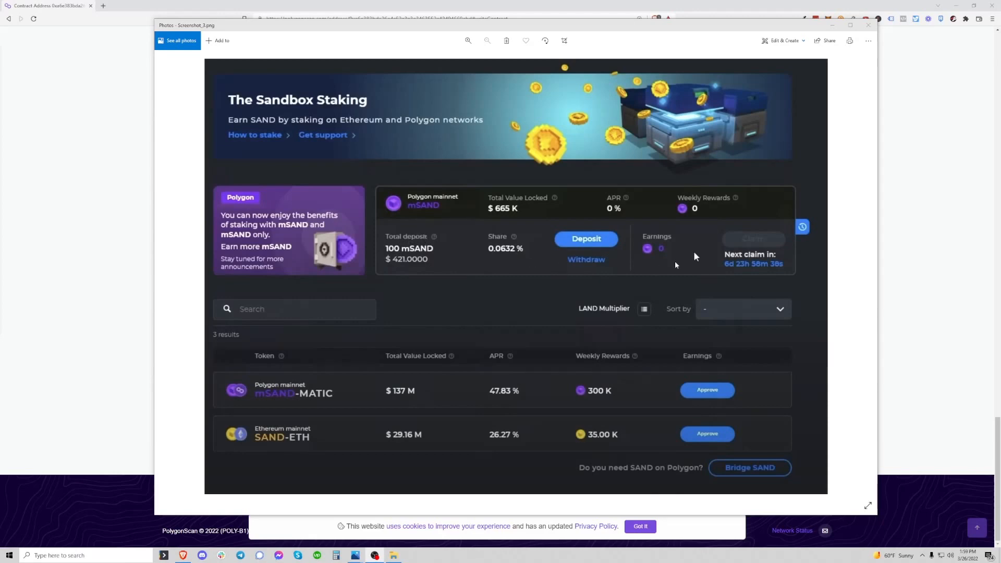
pyautogui.moveTo(667, 254)
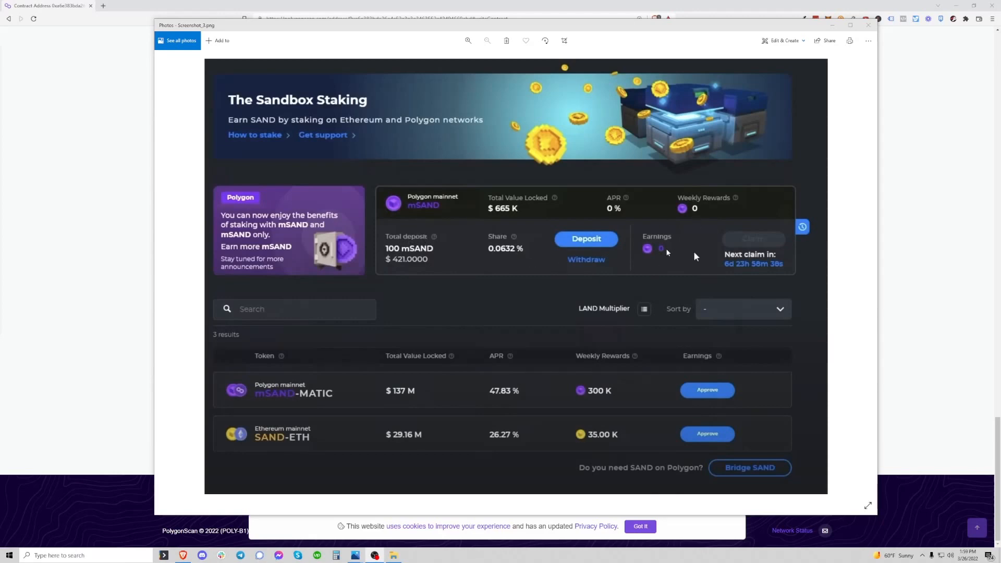
pyautogui.moveTo(666, 251)
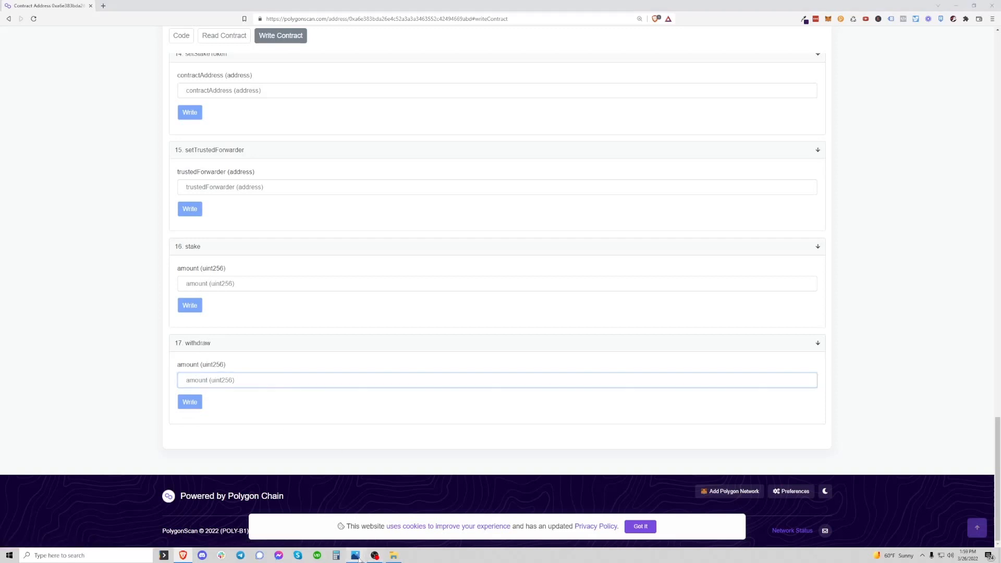
pyautogui.click(355, 555)
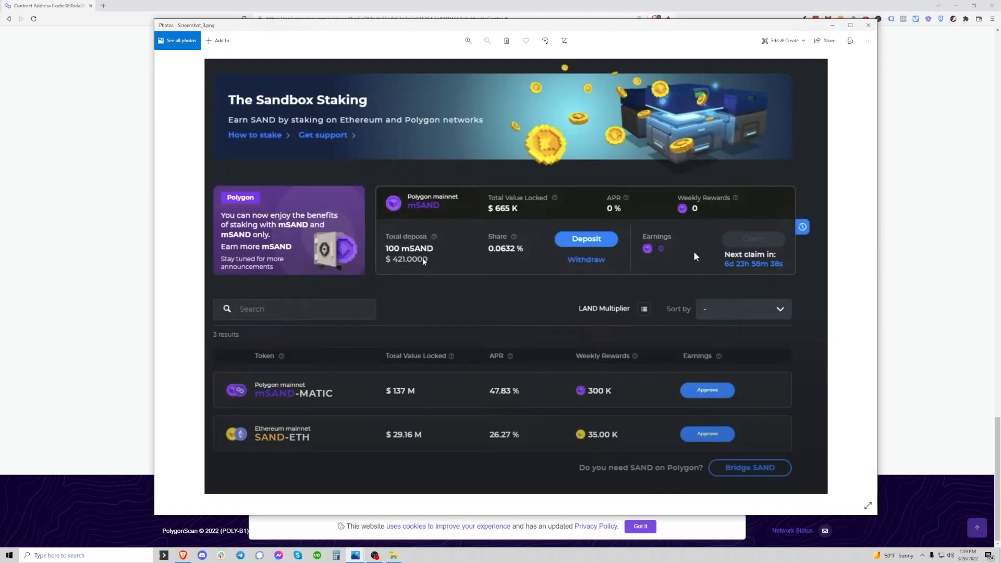
pyautogui.moveTo(533, 254)
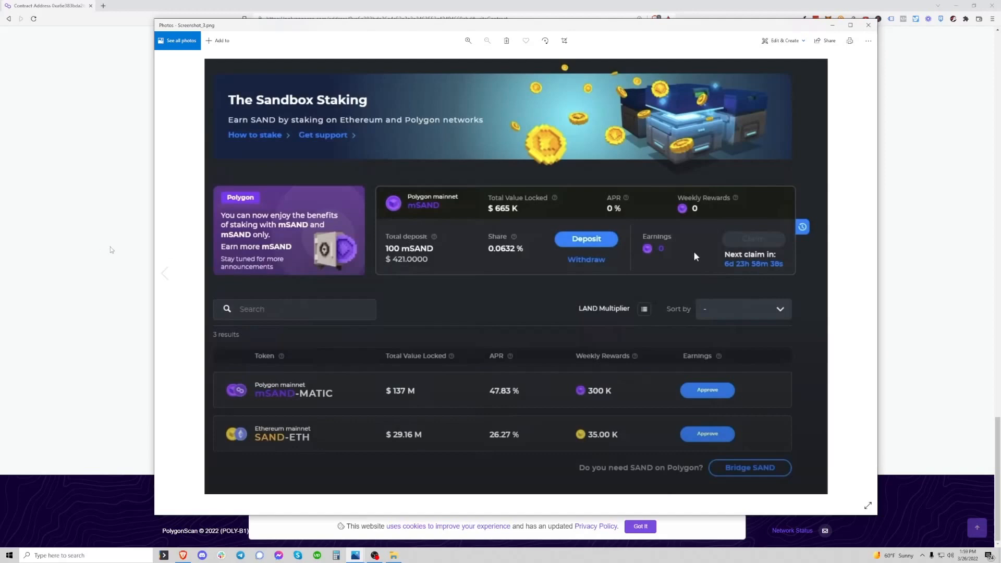
# Step: On Metaverse Exchange, switch the received coin to WAXP for a 0.3 BTC quote of about 32,569 WAXP
pyautogui.click(235, 5)
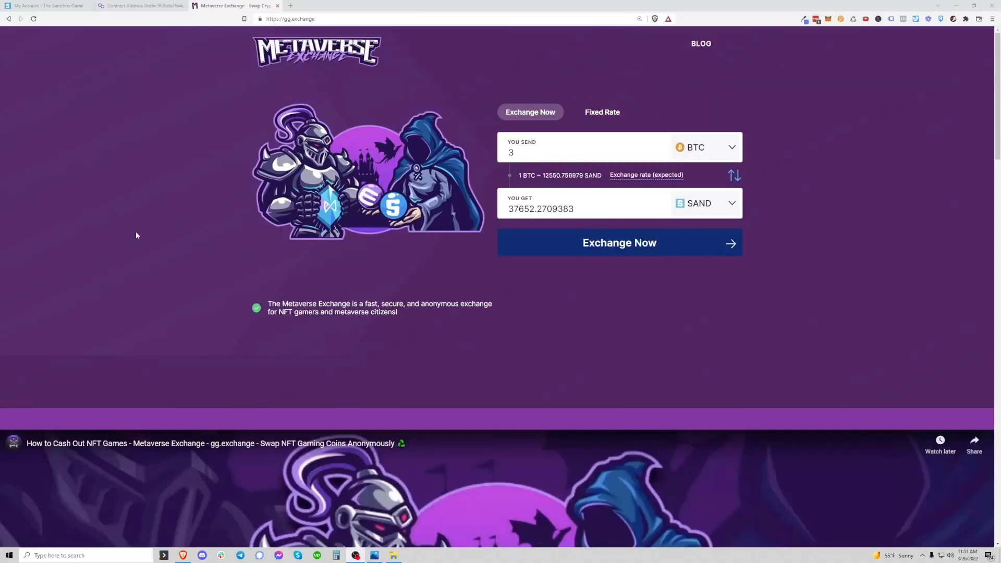
pyautogui.moveTo(350, 104)
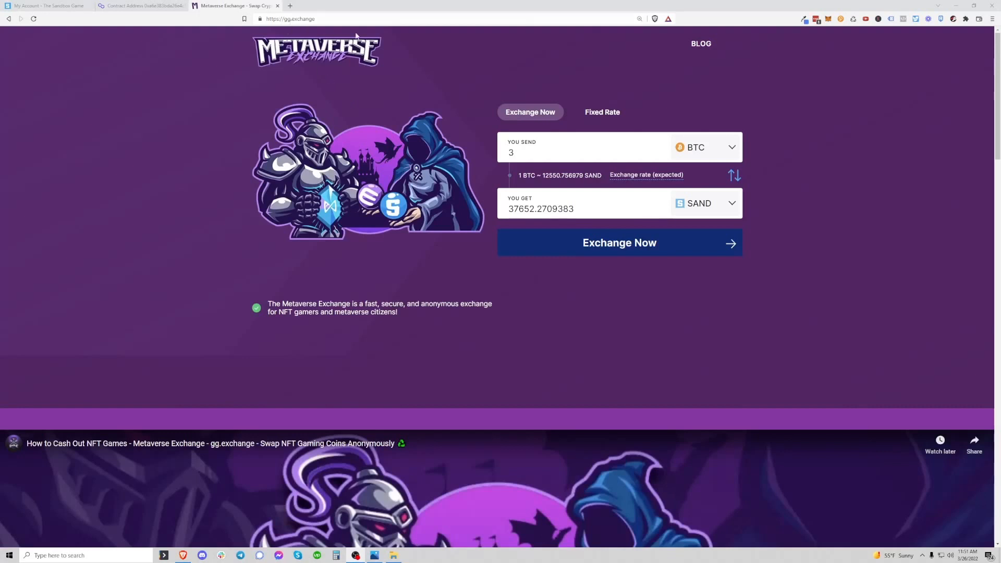
pyautogui.moveTo(540, 43)
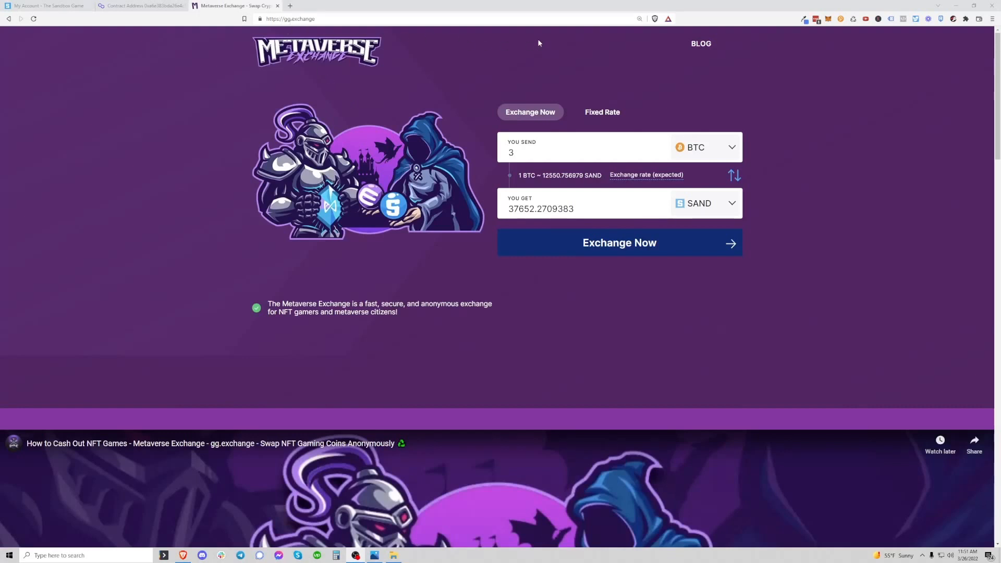
pyautogui.moveTo(581, 82)
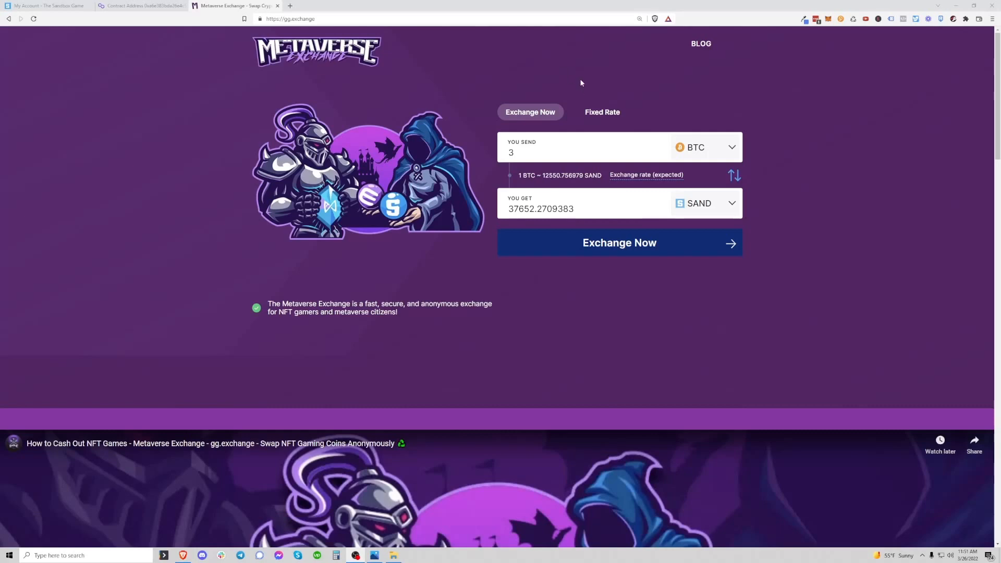
pyautogui.moveTo(596, 81)
pyautogui.write('.3')
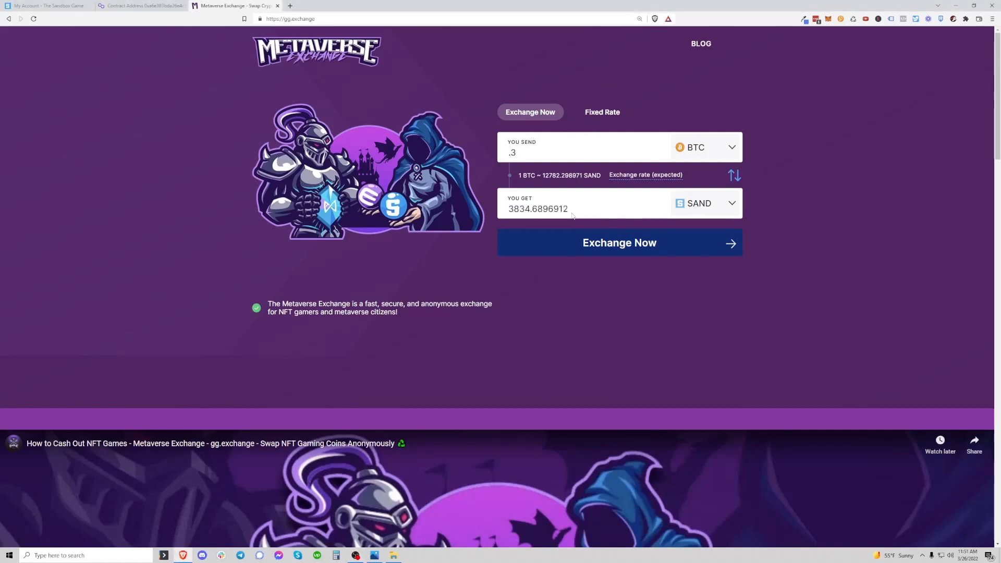
pyautogui.moveTo(424, 111)
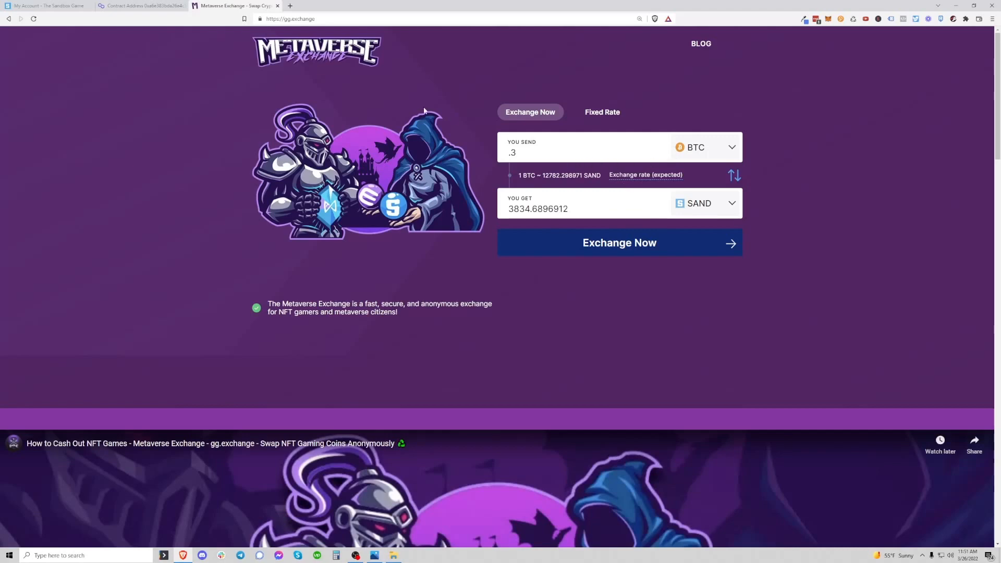
pyautogui.moveTo(483, 147)
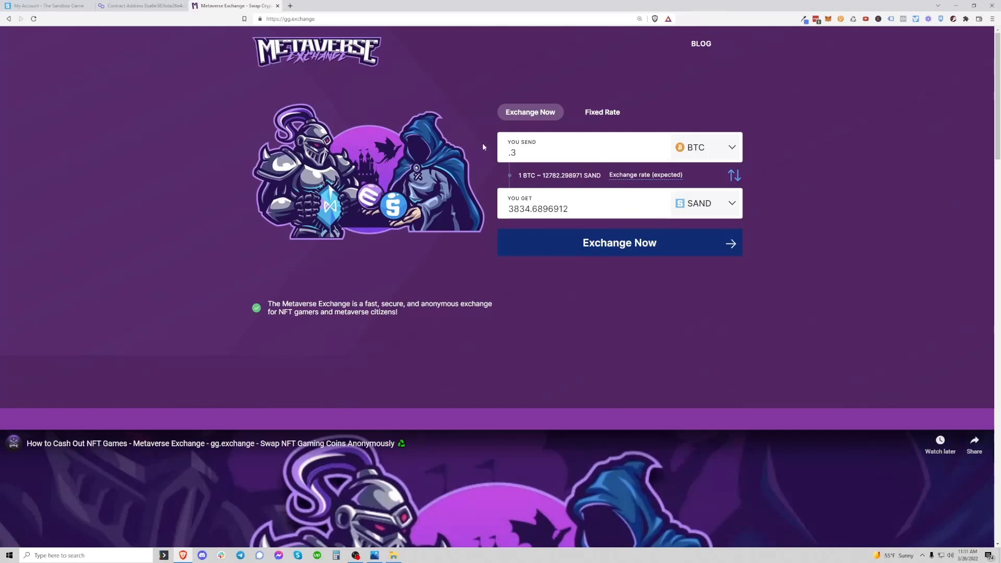
pyautogui.click(705, 147)
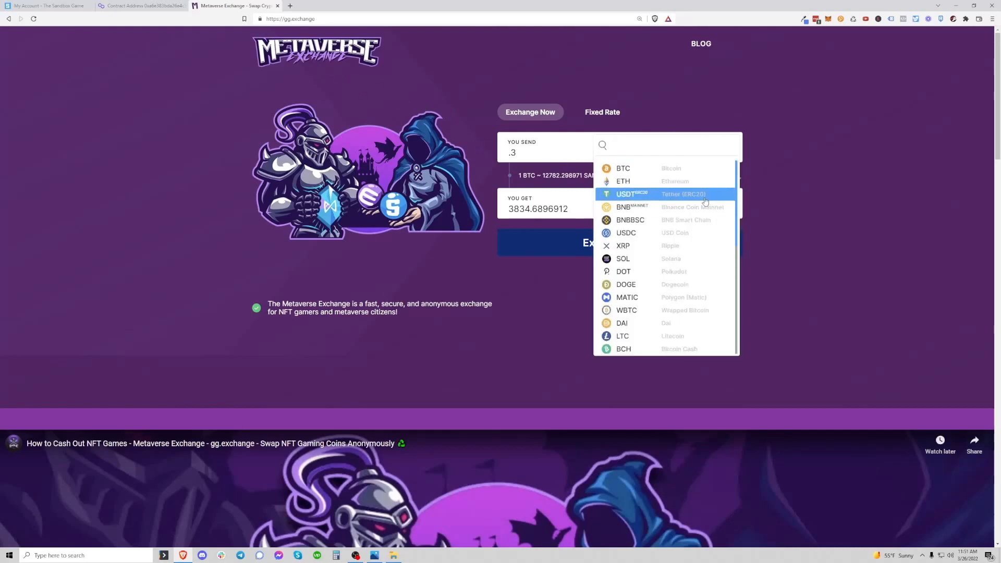
pyautogui.scroll(-3)
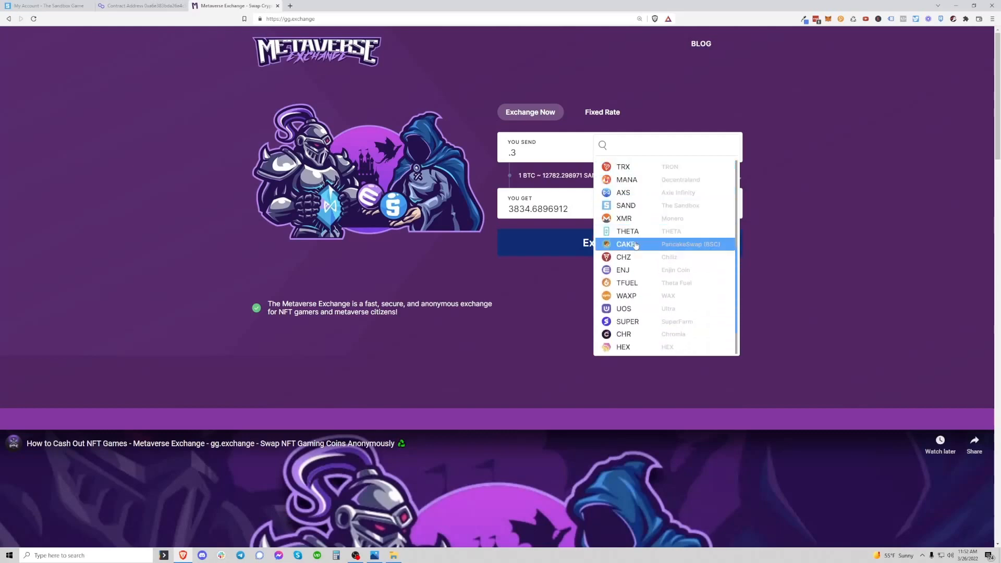
pyautogui.scroll(-3)
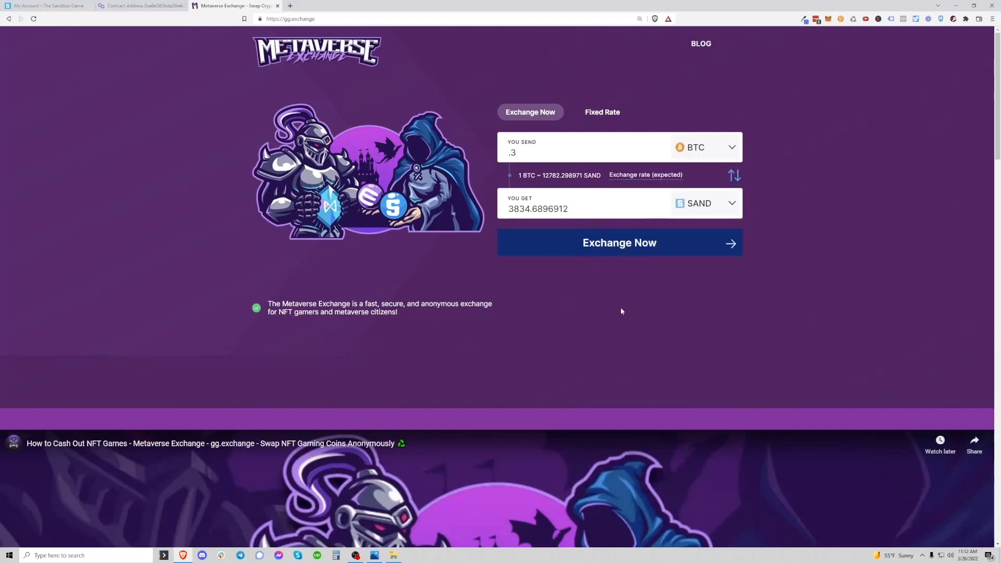
pyautogui.click(706, 204)
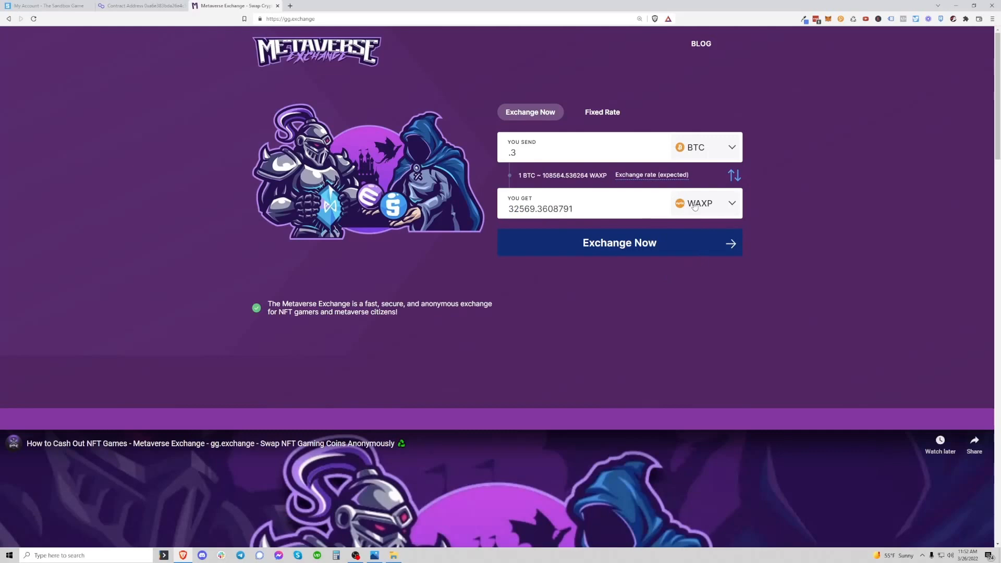
pyautogui.moveTo(654, 135)
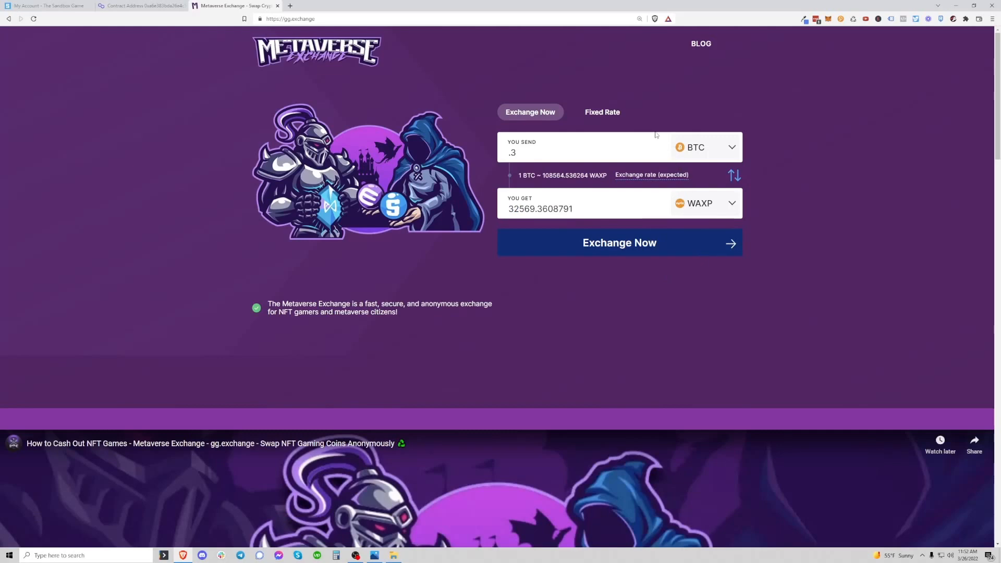
pyautogui.moveTo(616, 131)
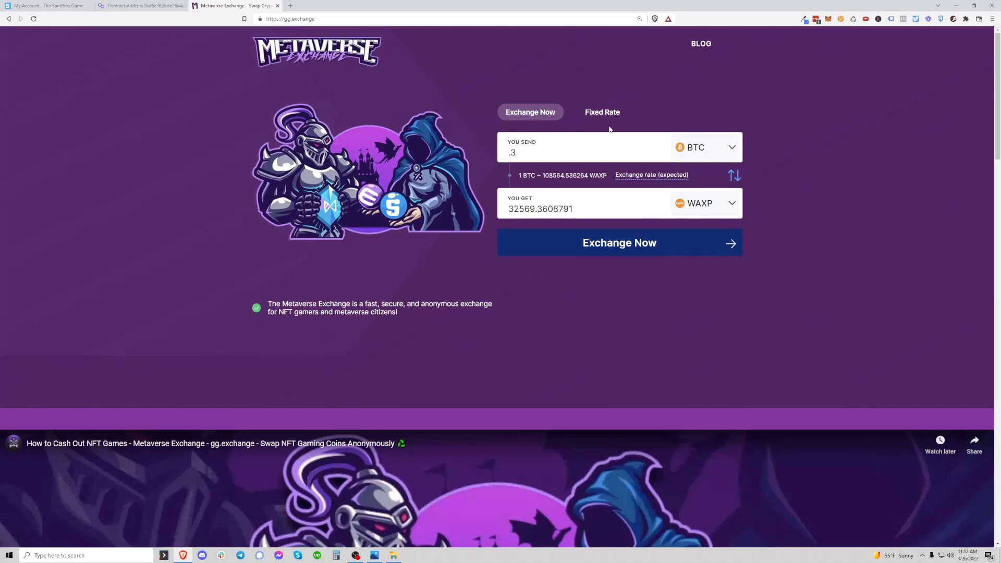
pyautogui.moveTo(673, 158)
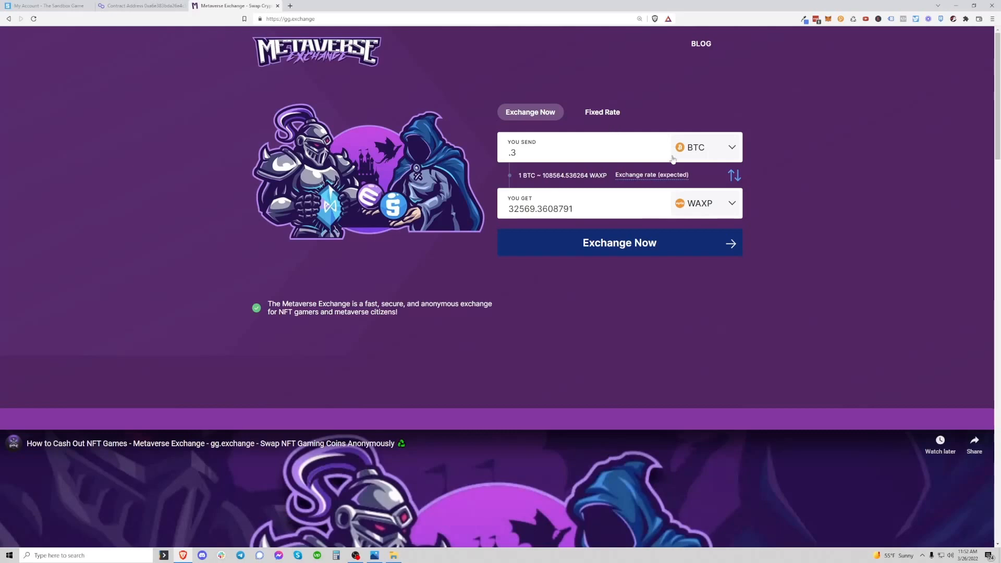
# Step: Quote 500 MANA to ENJ, then change the sent coin to AXS for about 20,009 ENJ
pyautogui.click(705, 147)
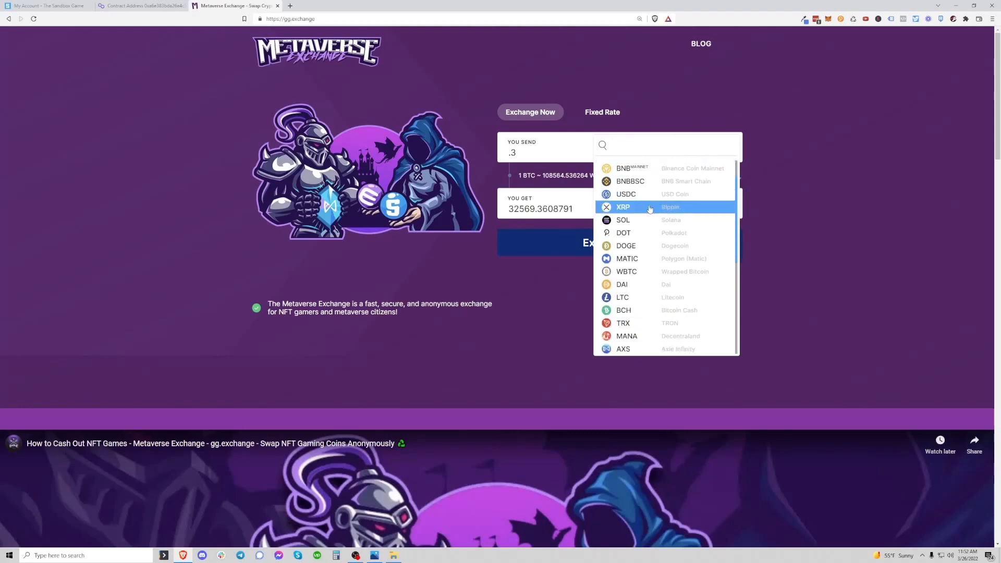
pyautogui.moveTo(629, 220)
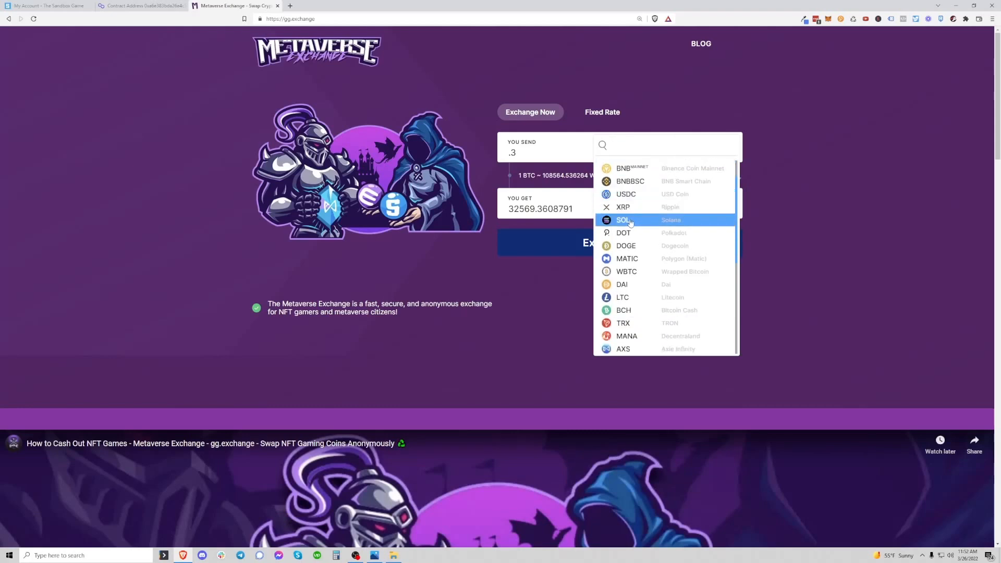
pyautogui.scroll(-3)
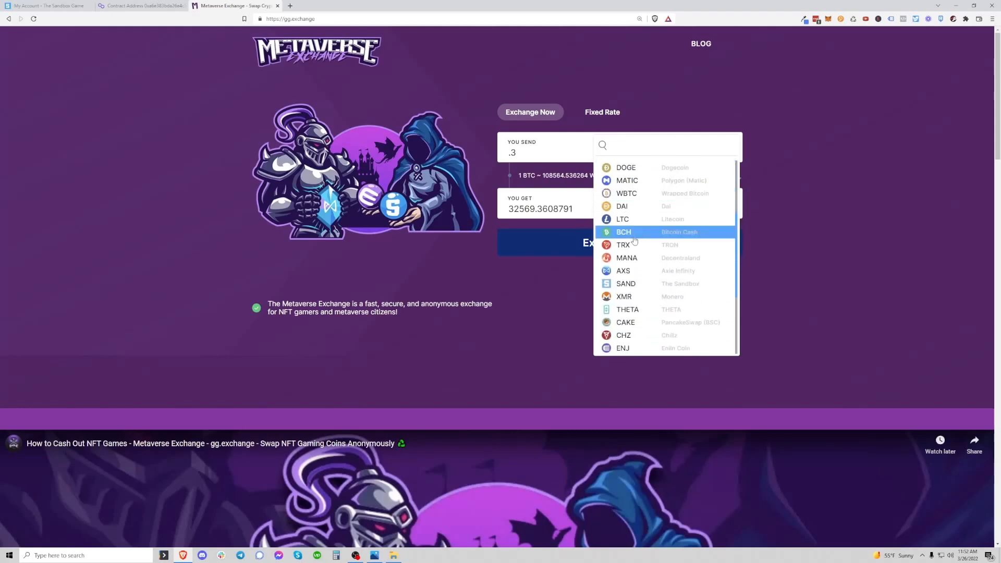
pyautogui.scroll(-3)
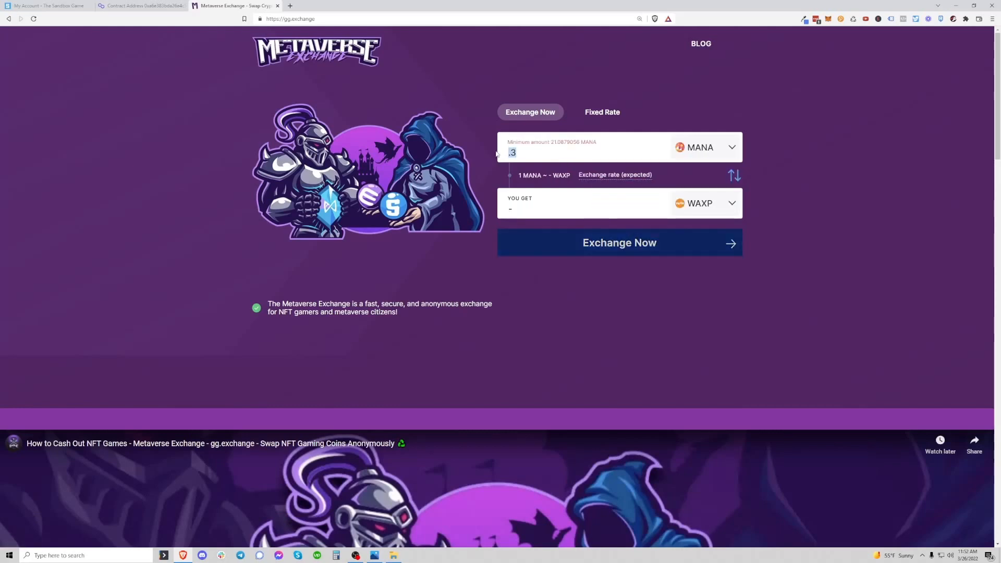
pyautogui.write('500')
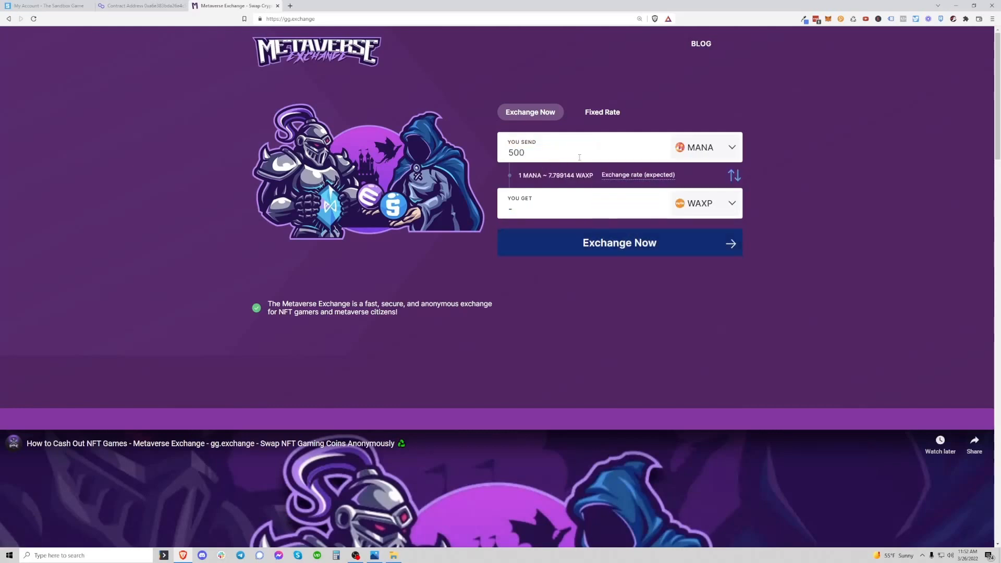
pyautogui.click(705, 203)
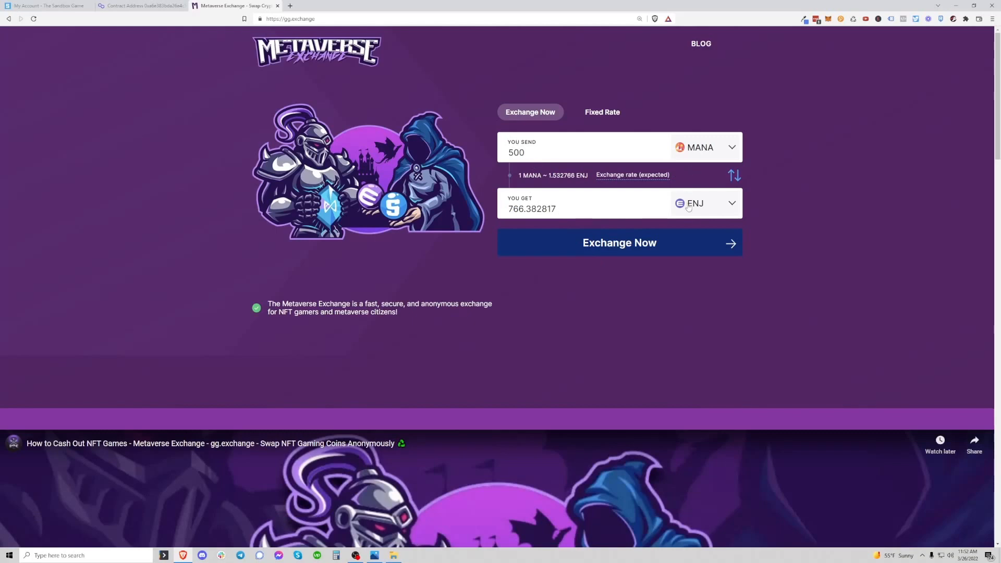
pyautogui.moveTo(675, 195)
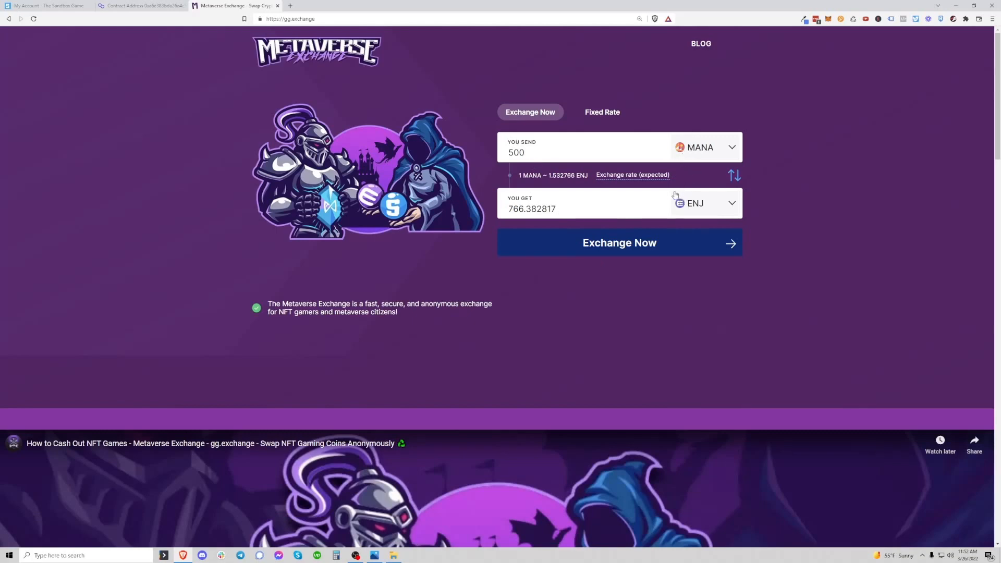
pyautogui.click(706, 147)
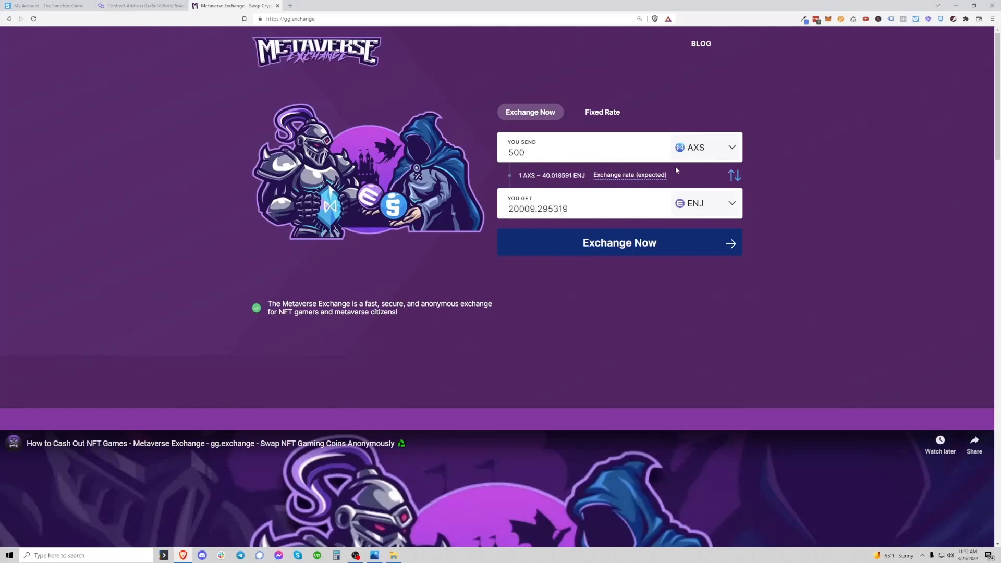
pyautogui.moveTo(556, 217)
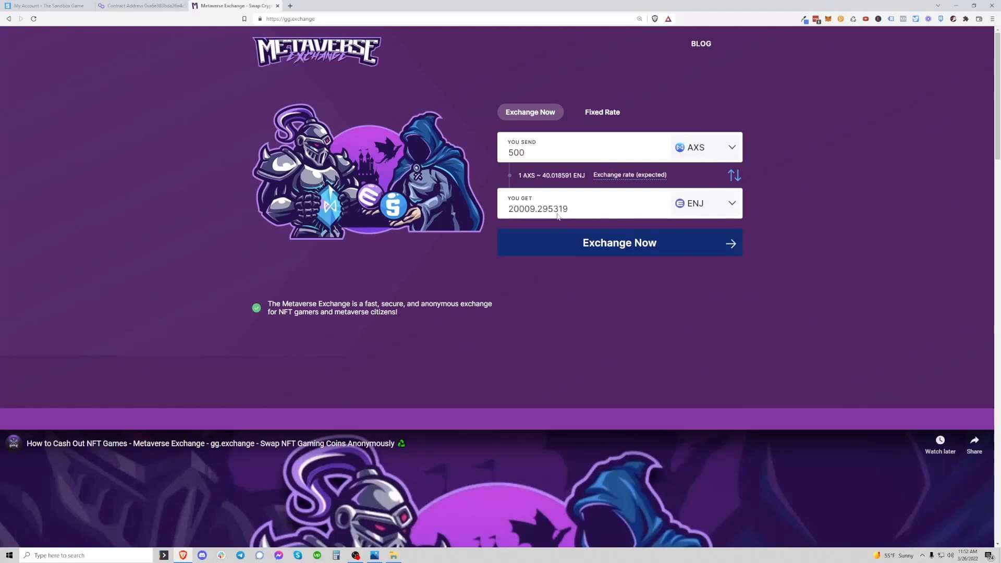
# Step: Send 50,000 SPS and receive BTC, quoting about 0.1145422 BTC
pyautogui.click(705, 147)
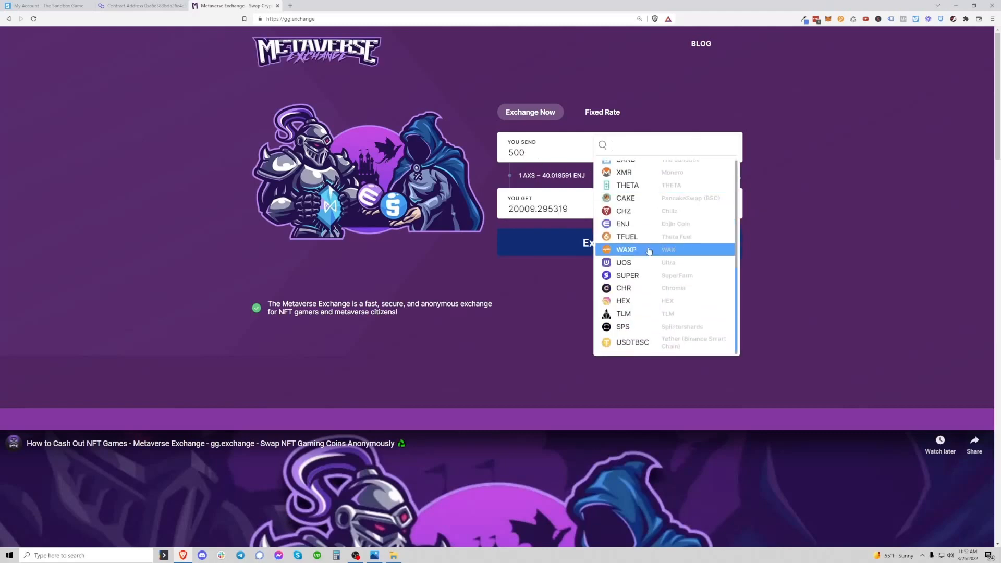
pyautogui.scroll(3)
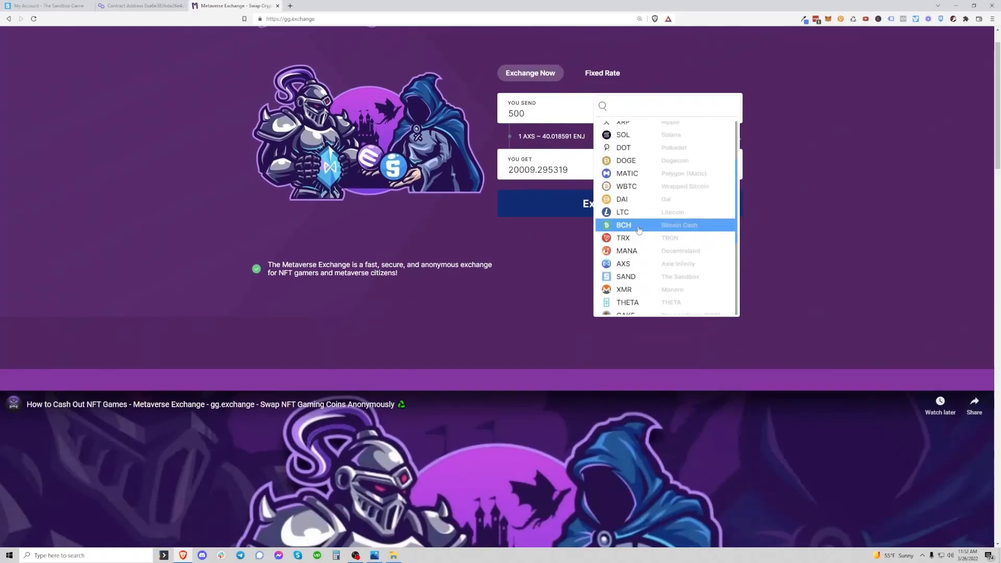
pyautogui.scroll(-3)
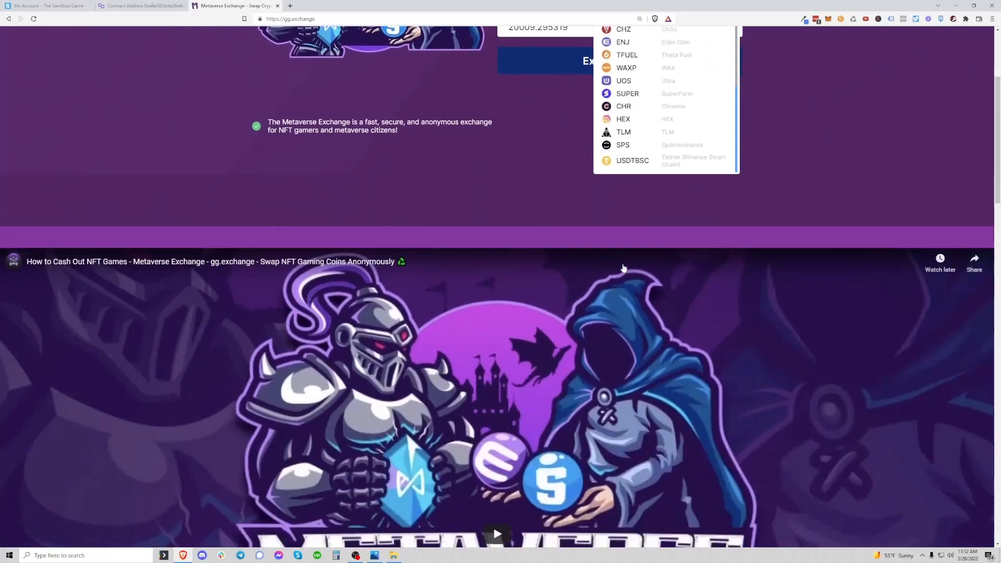
pyautogui.click(622, 145)
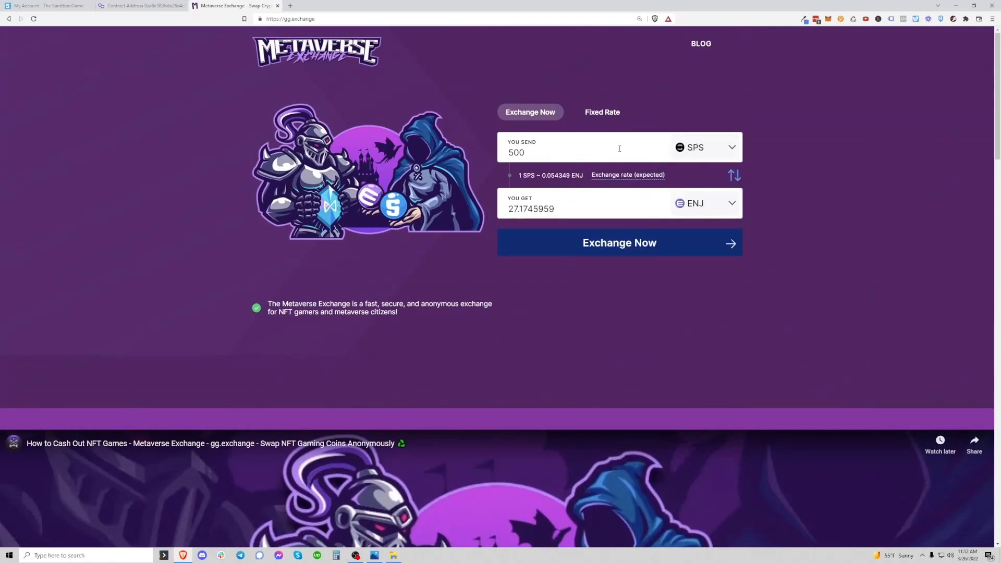
pyautogui.click(702, 204)
pyautogui.write('00')
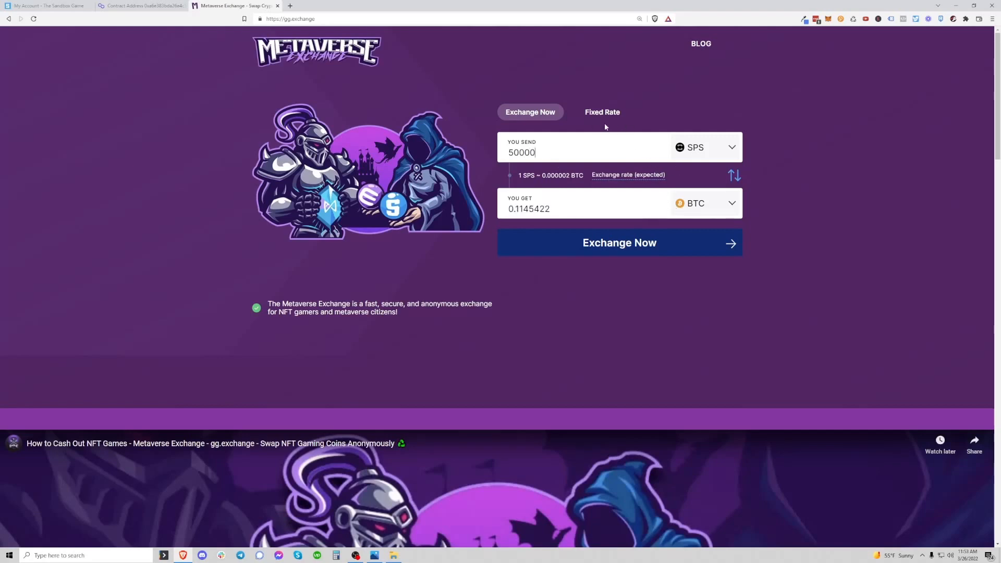
pyautogui.moveTo(679, 149)
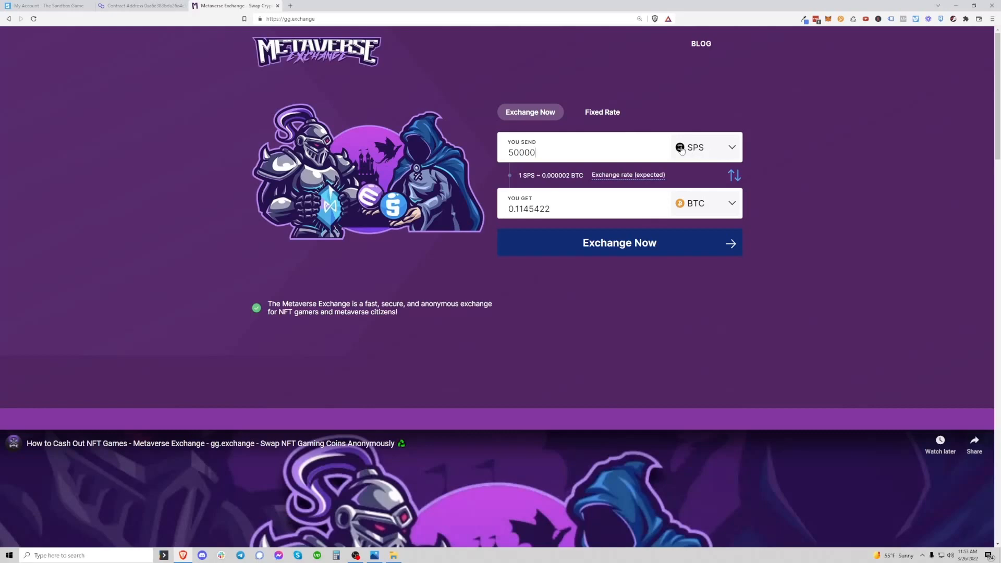
pyautogui.moveTo(601, 131)
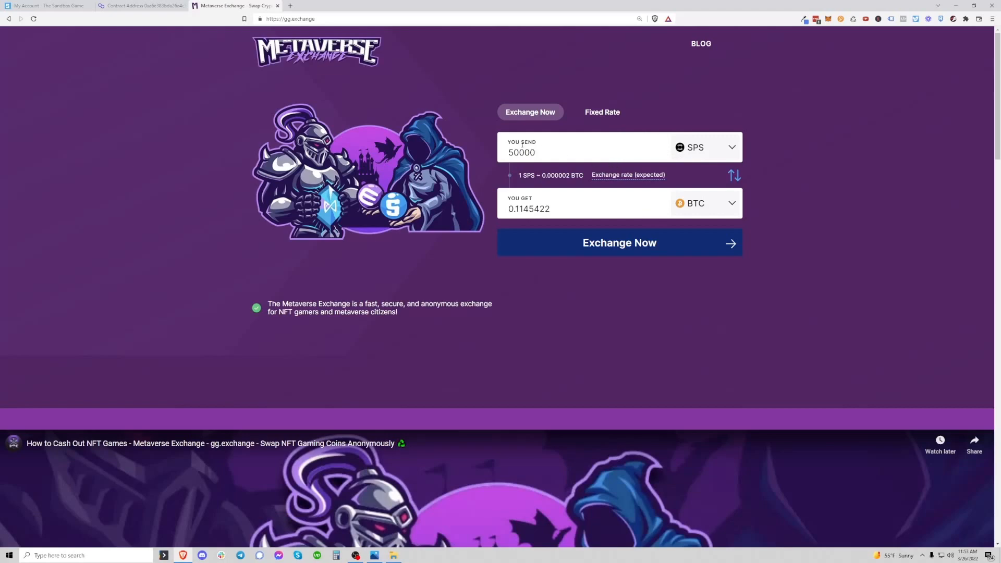
pyautogui.moveTo(484, 147)
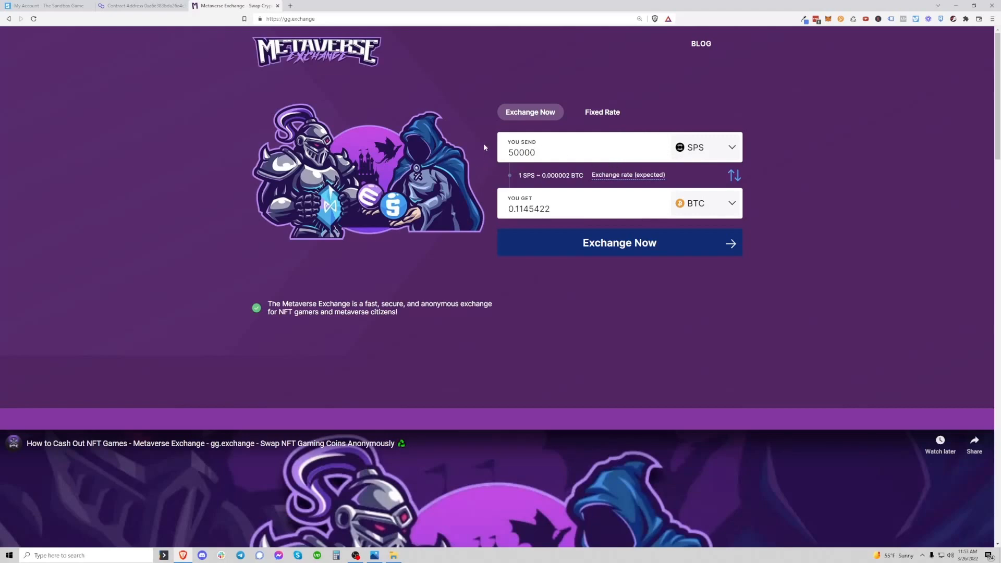